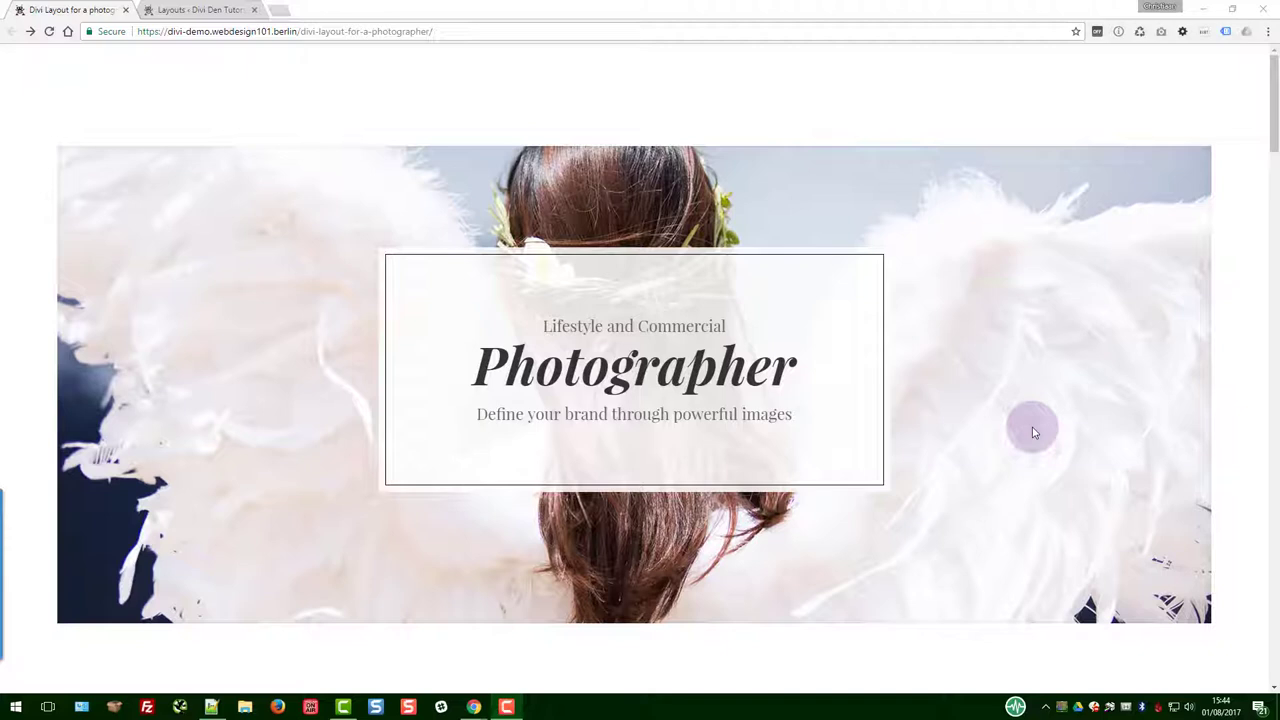
{"action": "mouse_move", "coordinate": [884, 358]}
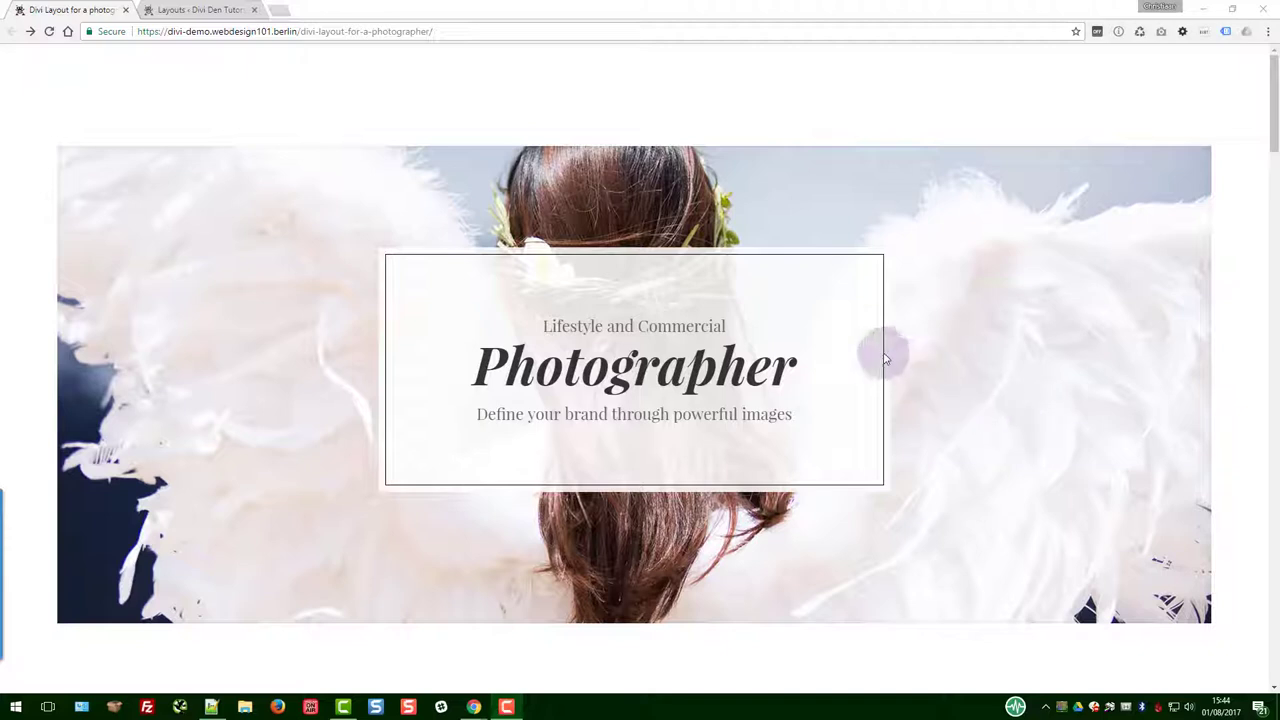
Scroll down the current page, then switch to the 'Layouts < Divi Den' library tab.
{"action": "scroll", "scroll_direction": "down", "scroll_amount": 3}
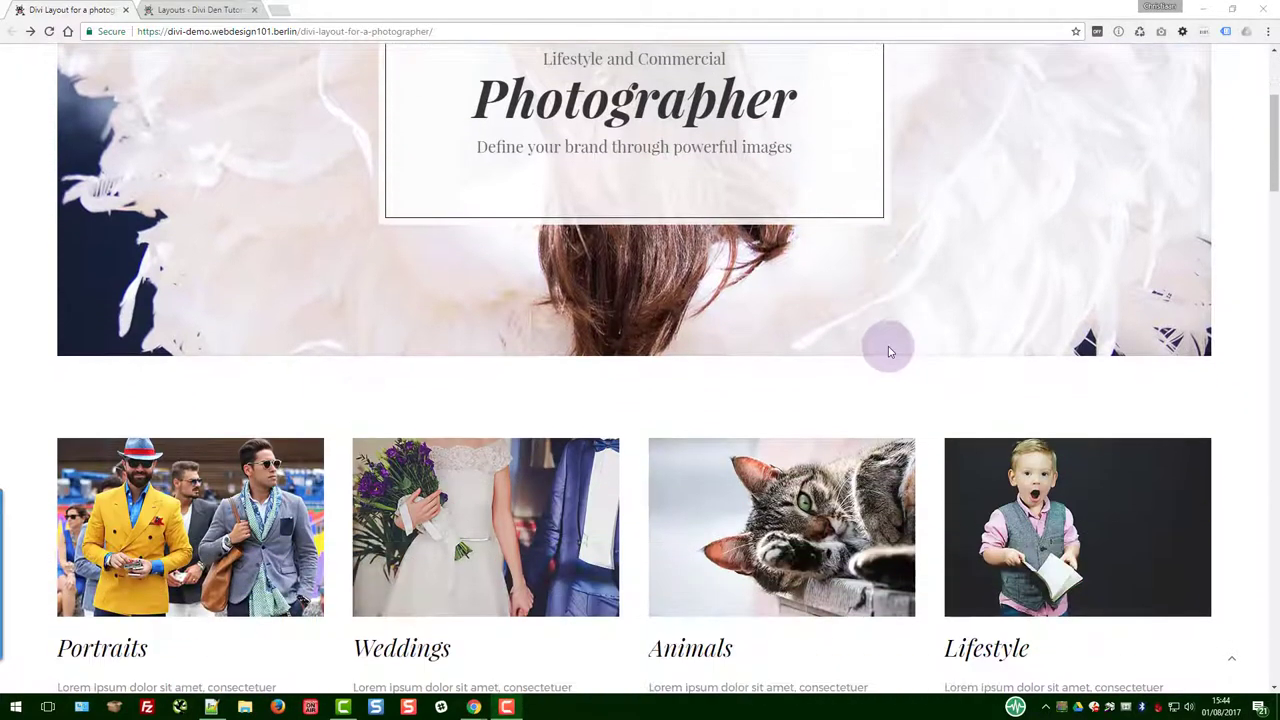
{"action": "scroll", "scroll_direction": "down", "scroll_amount": 3}
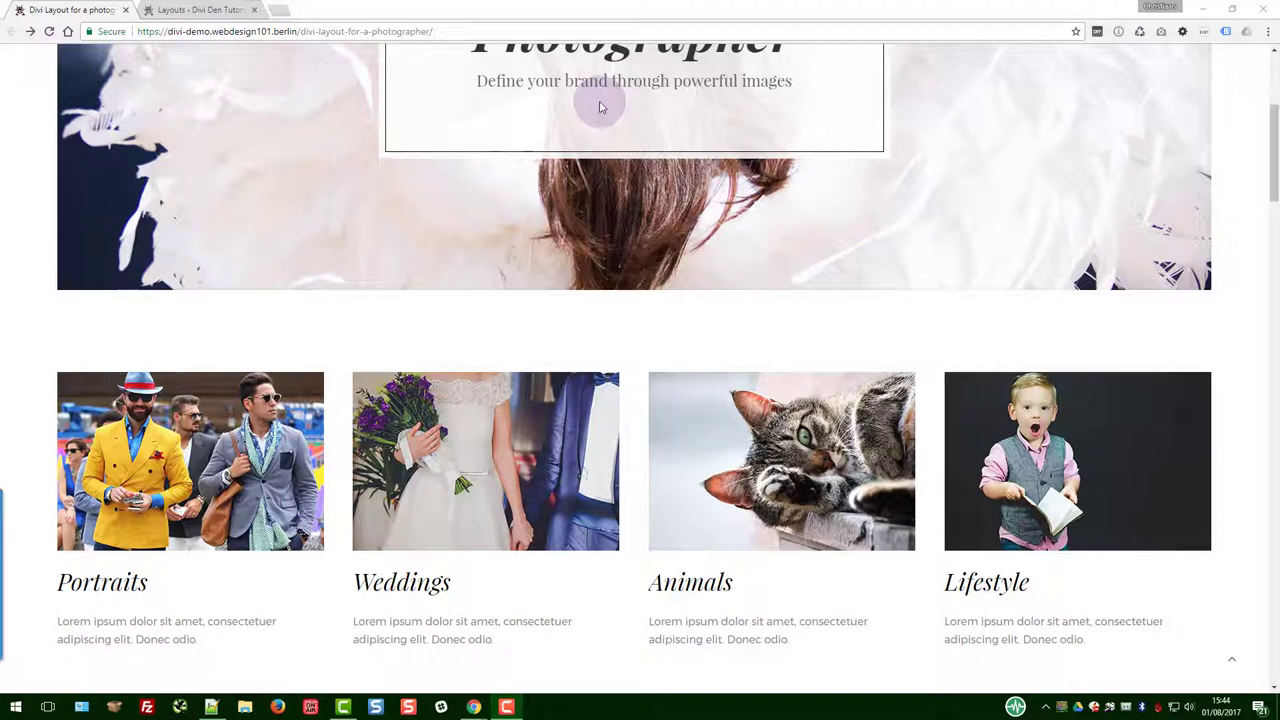
{"action": "mouse_move", "coordinate": [667, 103]}
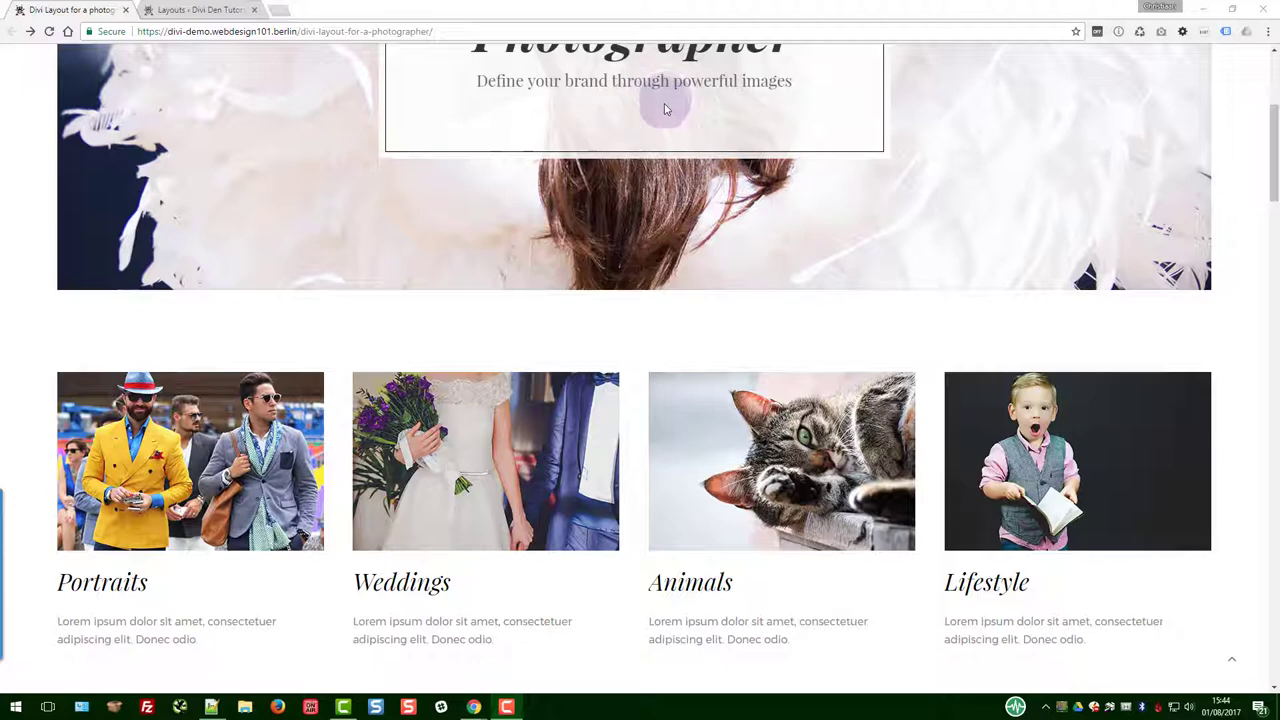
{"action": "scroll", "scroll_direction": "down", "scroll_amount": 3}
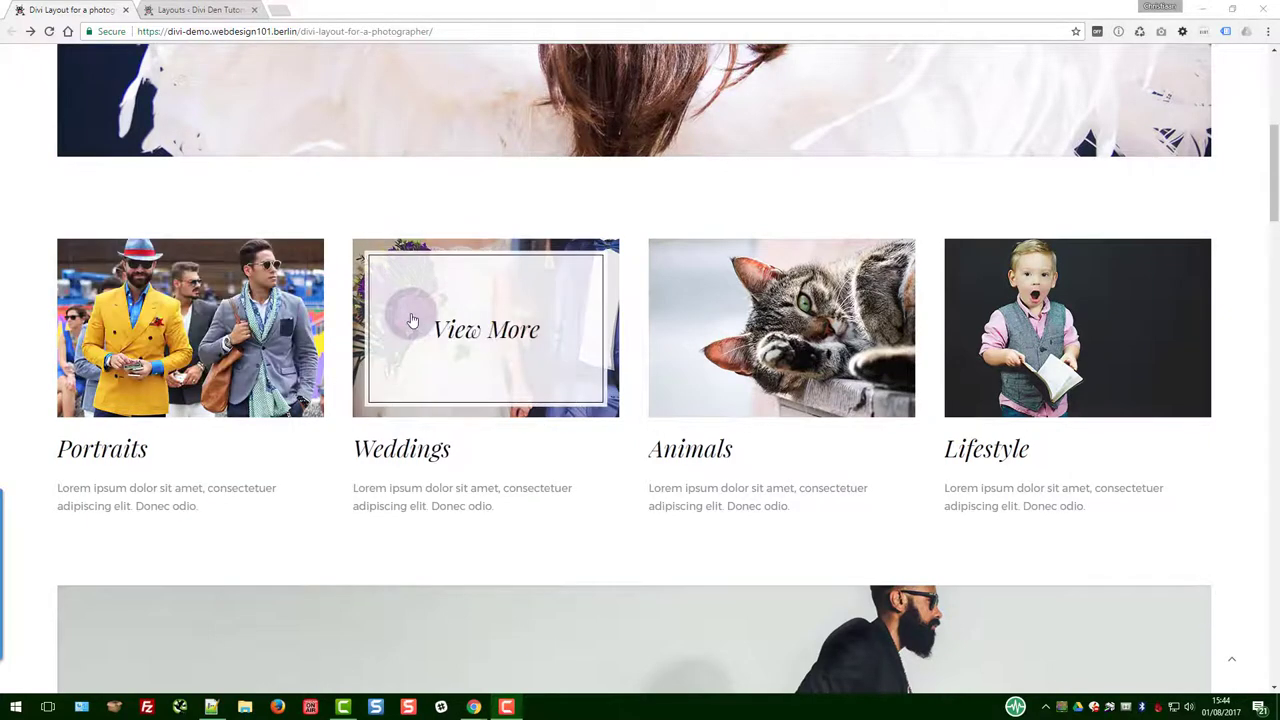
{"action": "mouse_move", "coordinate": [457, 333]}
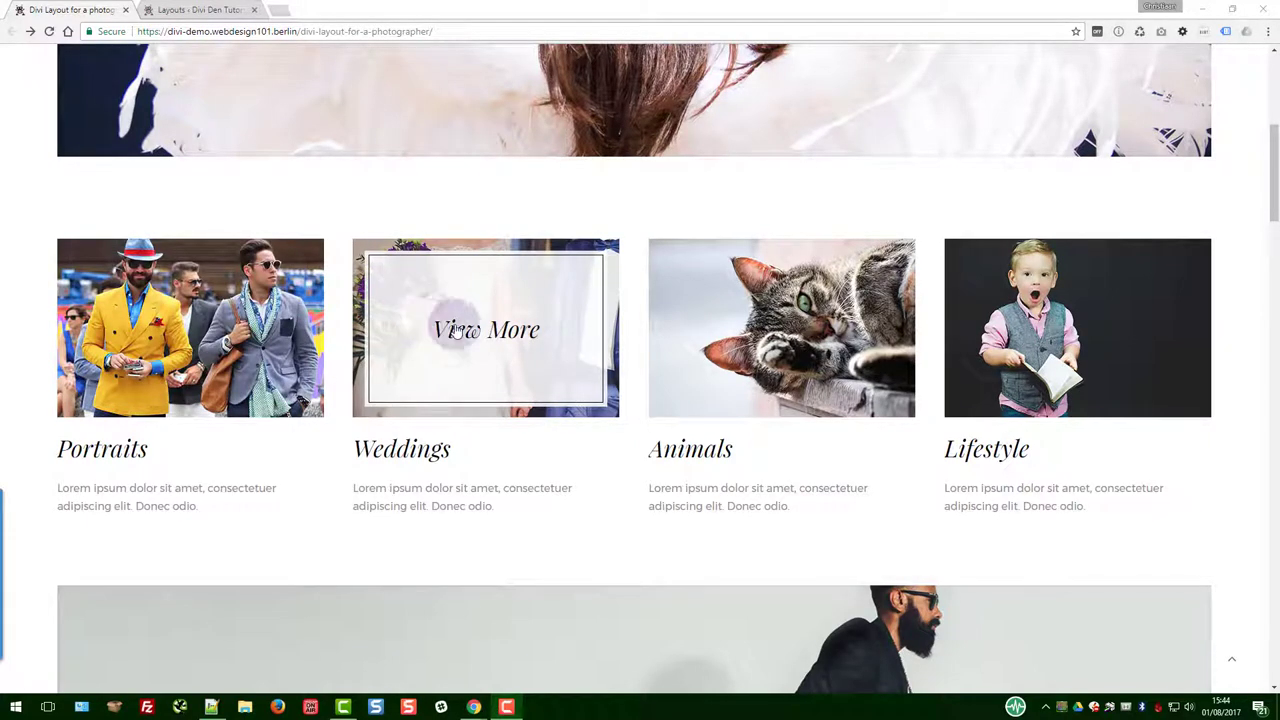
{"action": "mouse_move", "coordinate": [805, 360]}
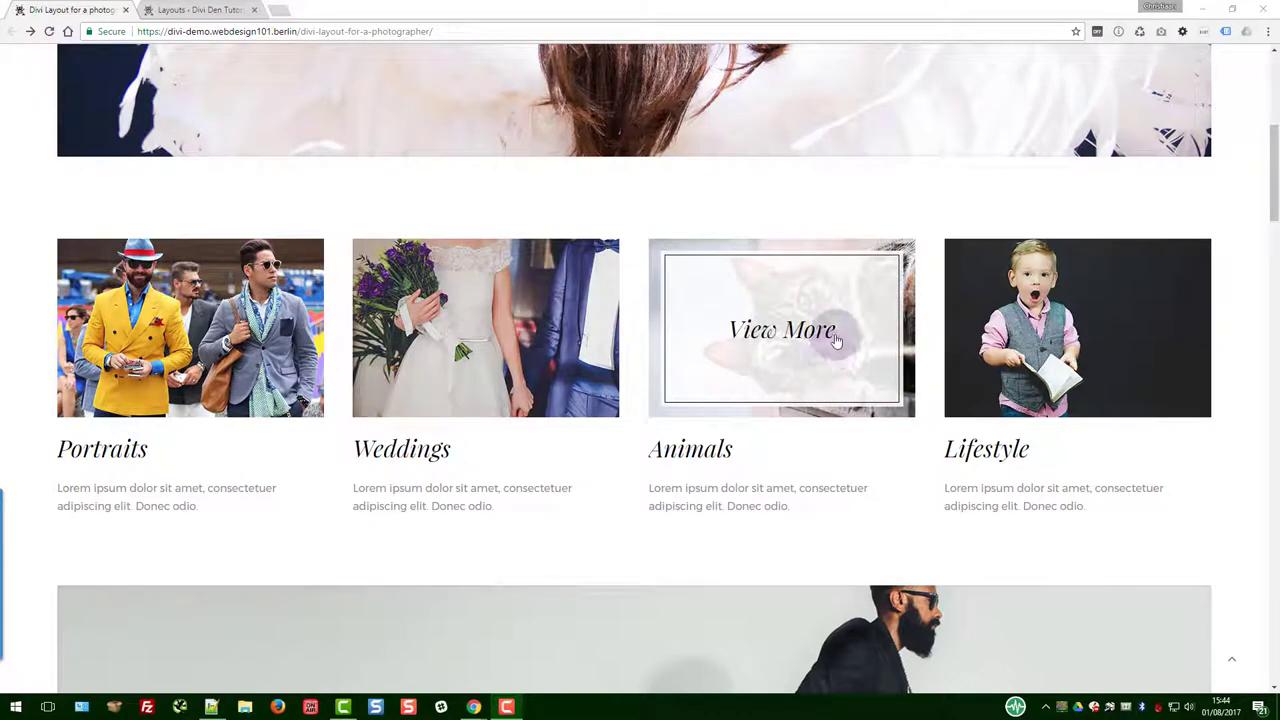
{"action": "scroll", "scroll_direction": "down", "scroll_amount": 3}
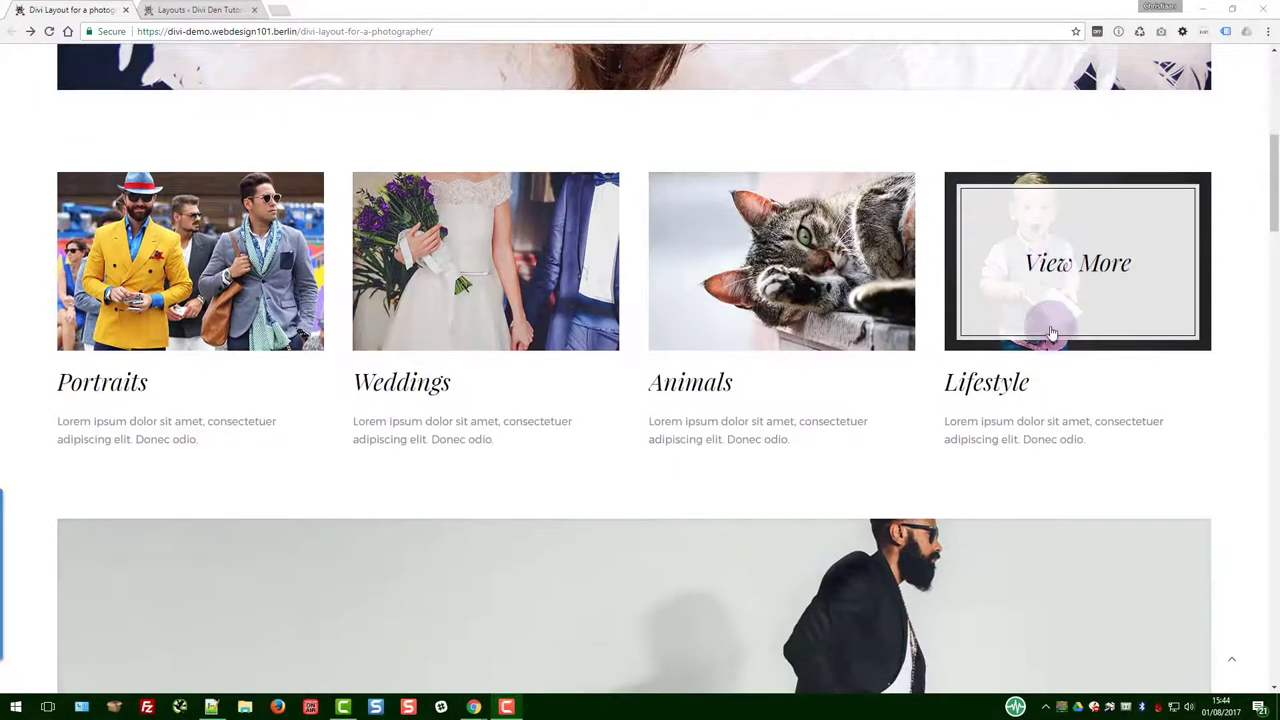
{"action": "scroll", "scroll_direction": "down", "scroll_amount": 3}
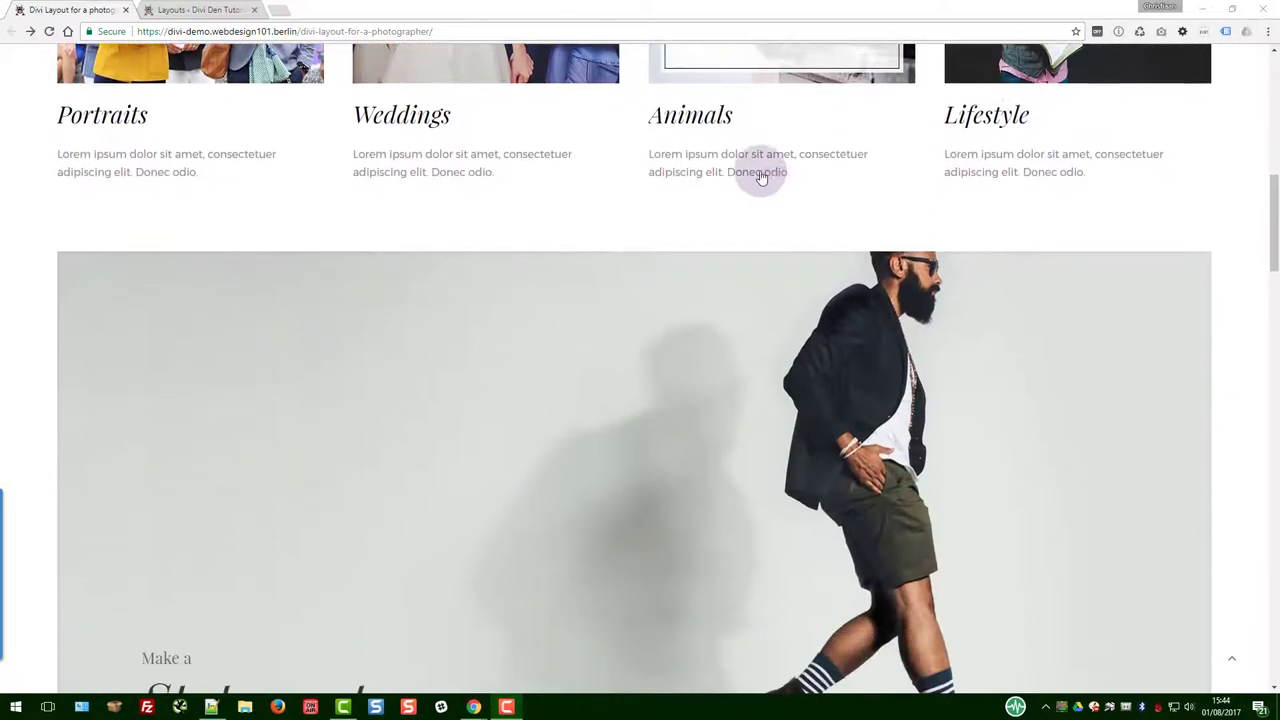
{"action": "scroll", "scroll_direction": "down", "scroll_amount": 3}
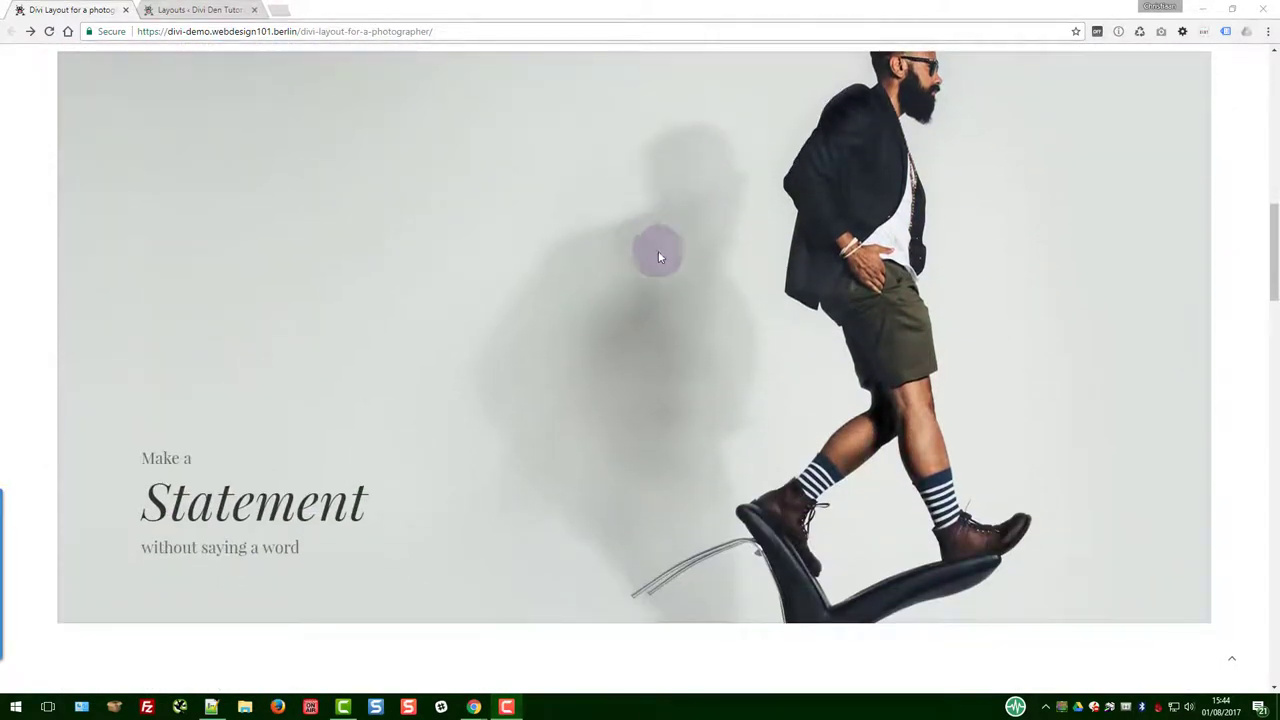
{"action": "scroll", "scroll_direction": "down", "scroll_amount": 3}
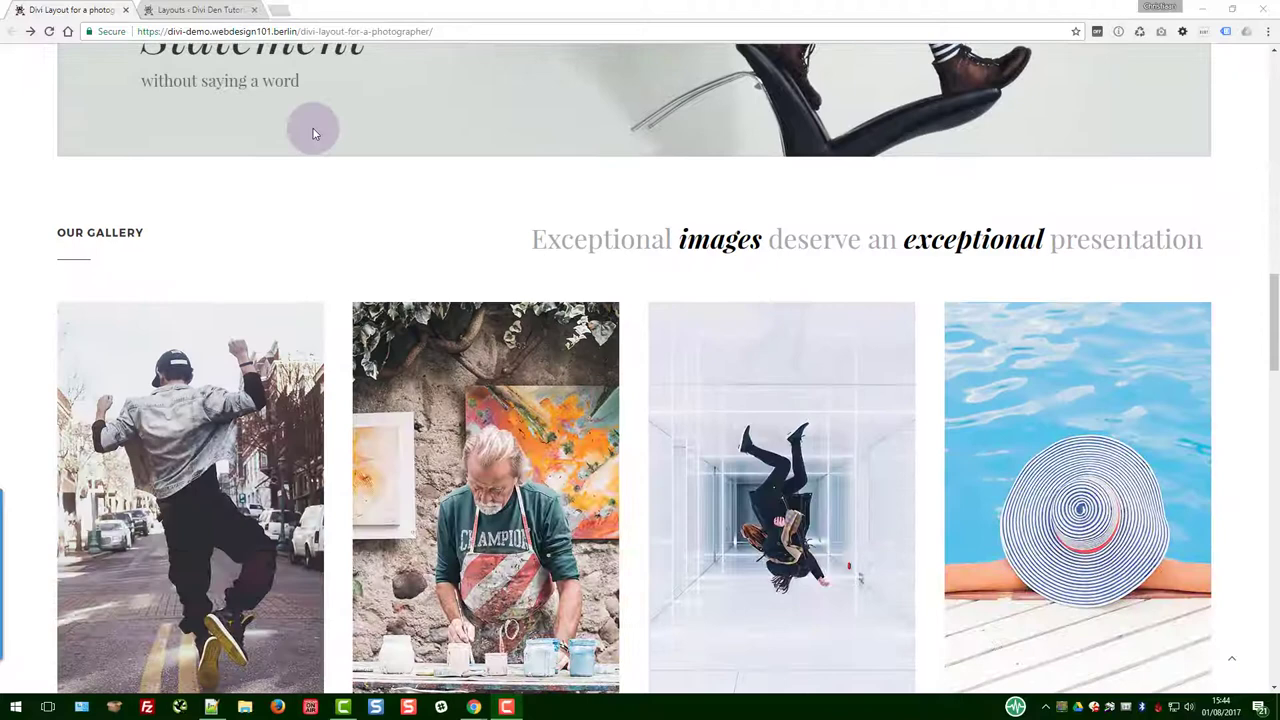
{"action": "scroll", "scroll_direction": "down", "scroll_amount": 3}
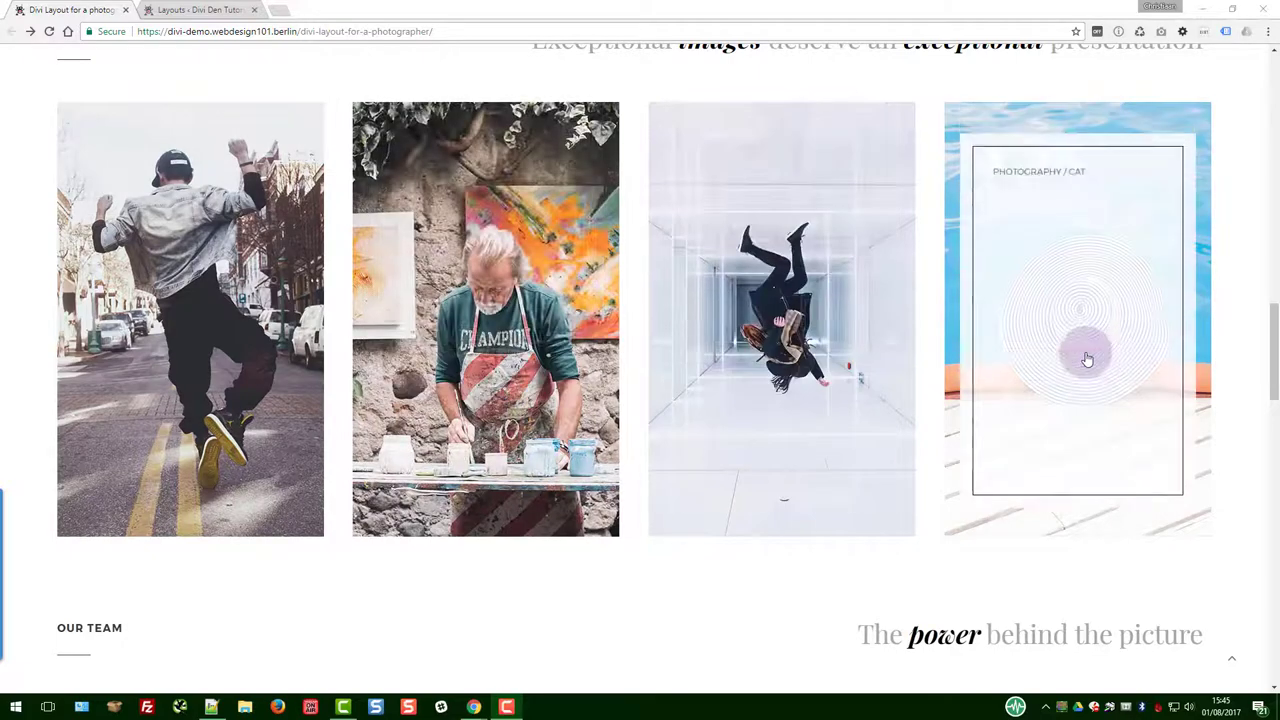
{"action": "scroll", "scroll_direction": "down", "scroll_amount": 3}
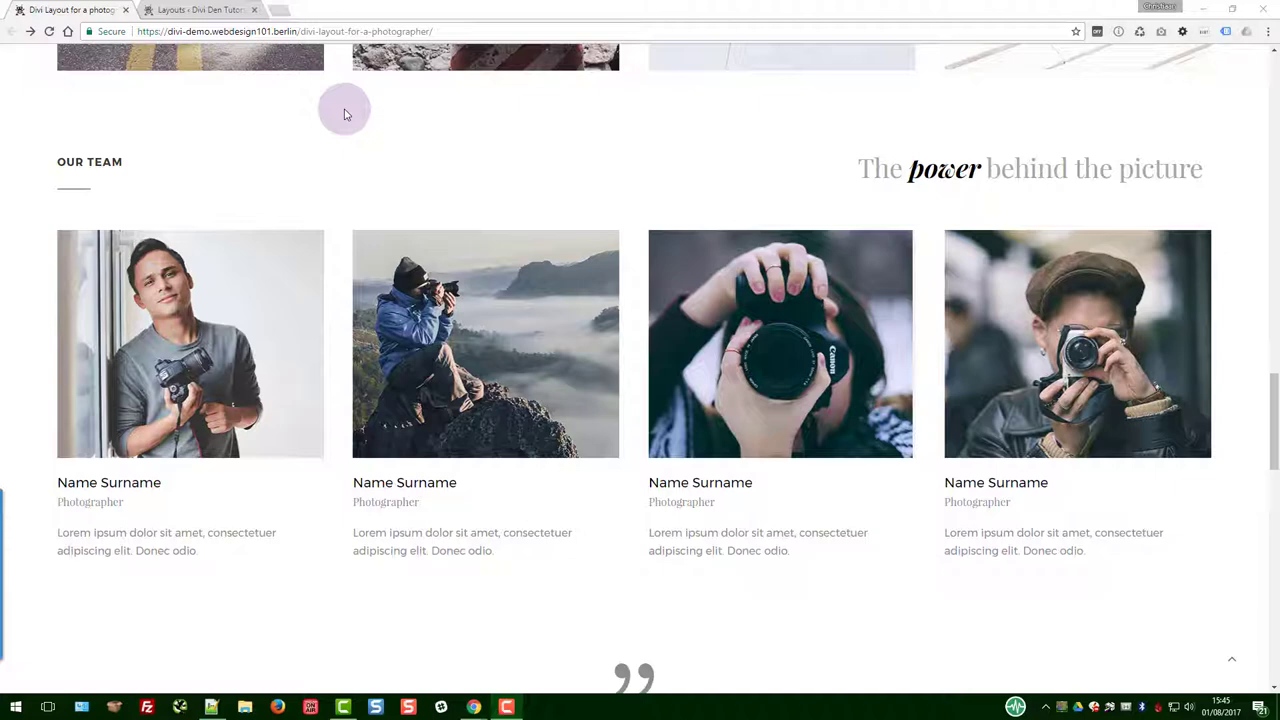
{"action": "scroll", "scroll_direction": "down", "scroll_amount": 3}
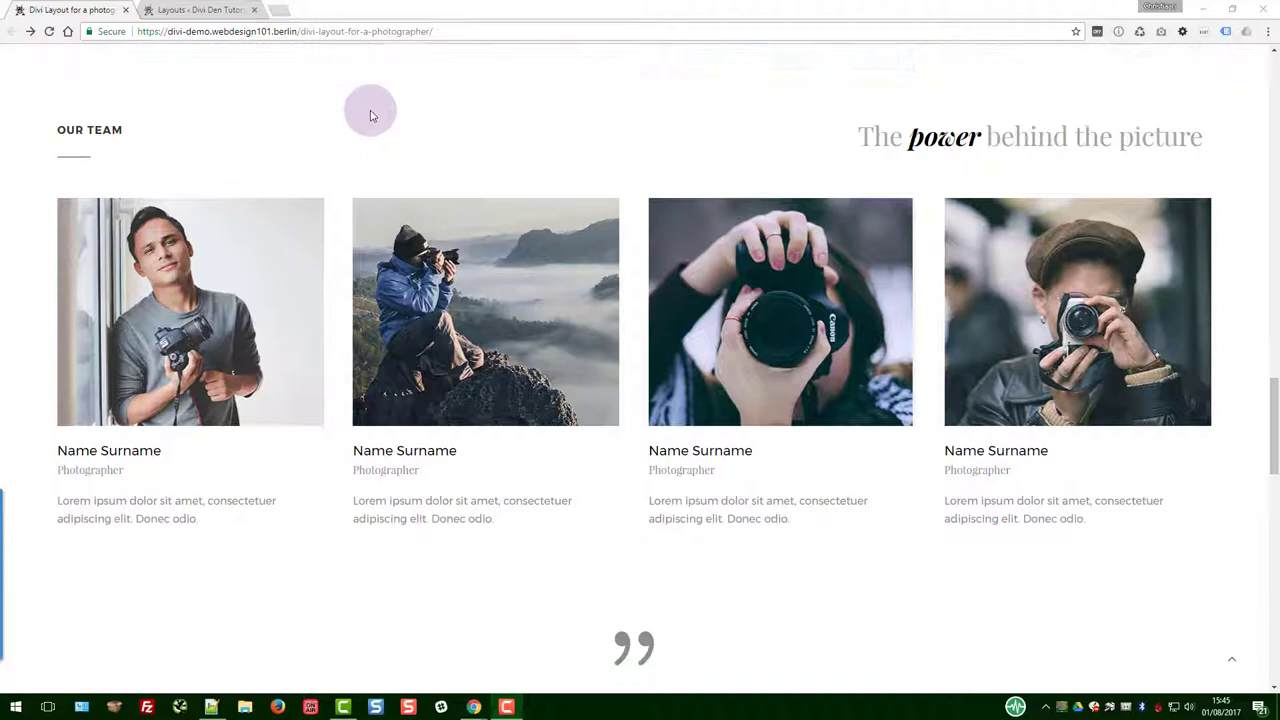
{"action": "scroll", "scroll_direction": "down", "scroll_amount": 3}
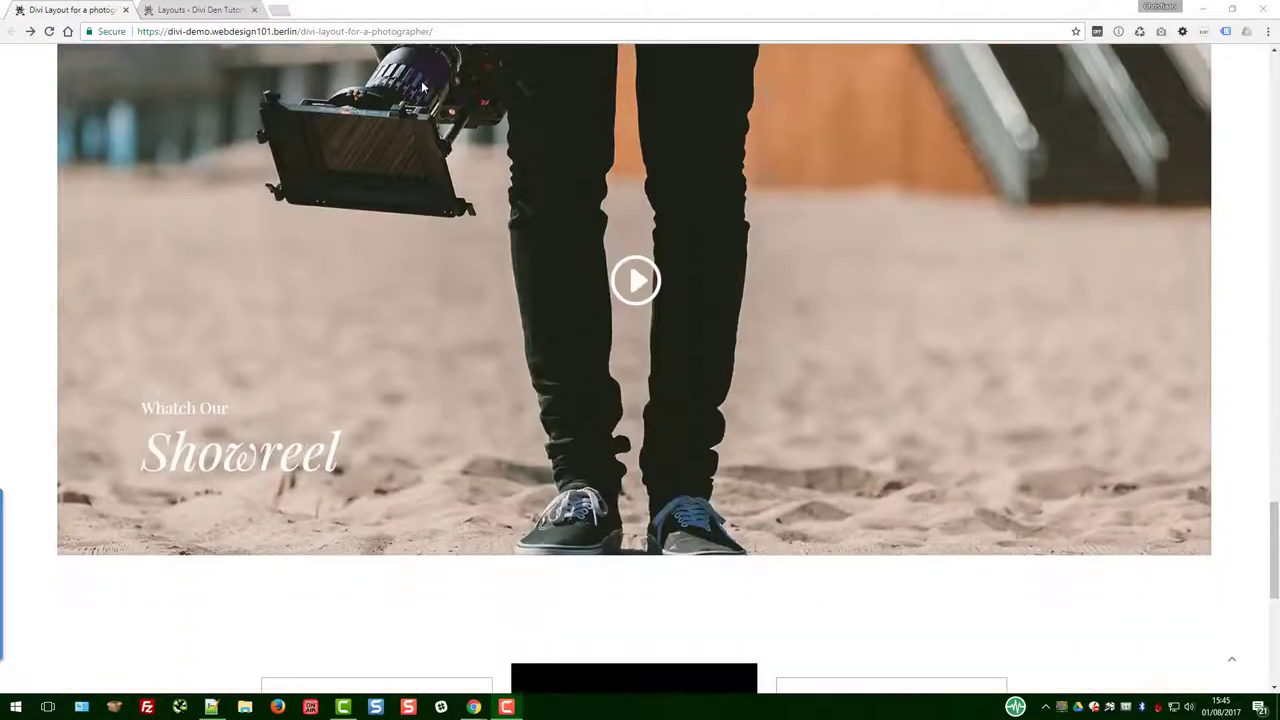
{"action": "scroll", "scroll_direction": "down", "scroll_amount": 3}
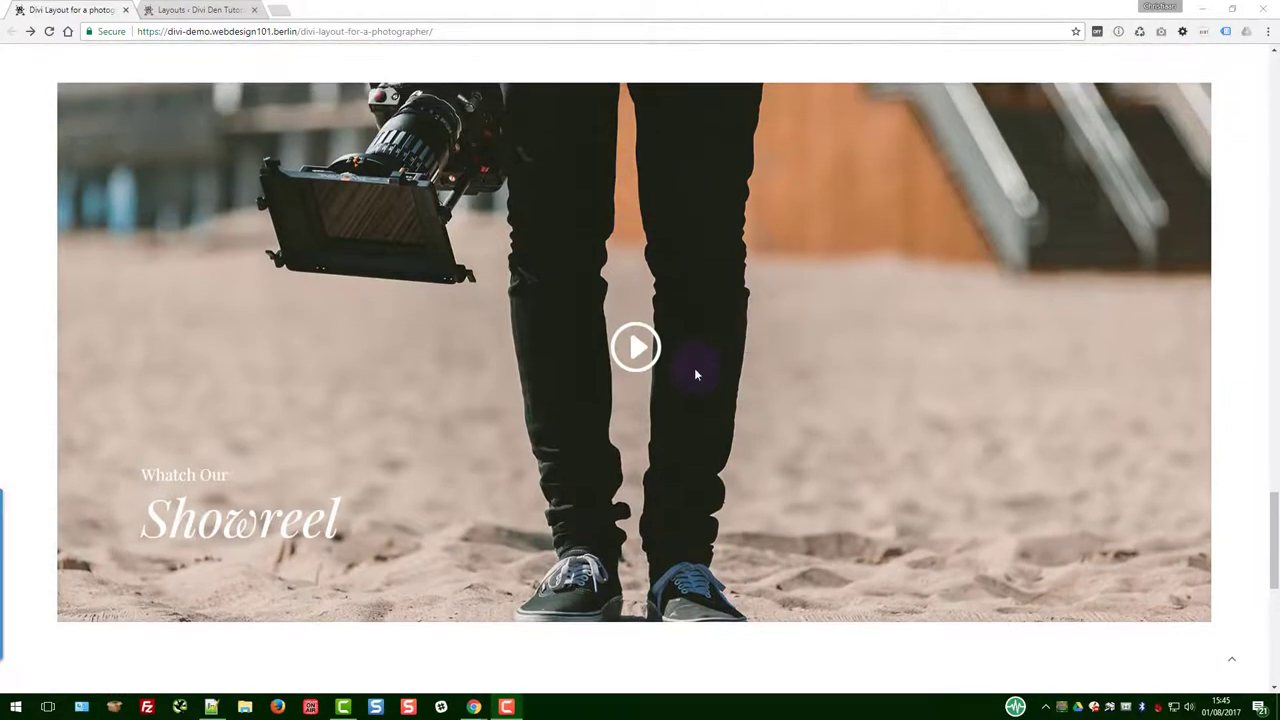
{"action": "mouse_move", "coordinate": [727, 377]}
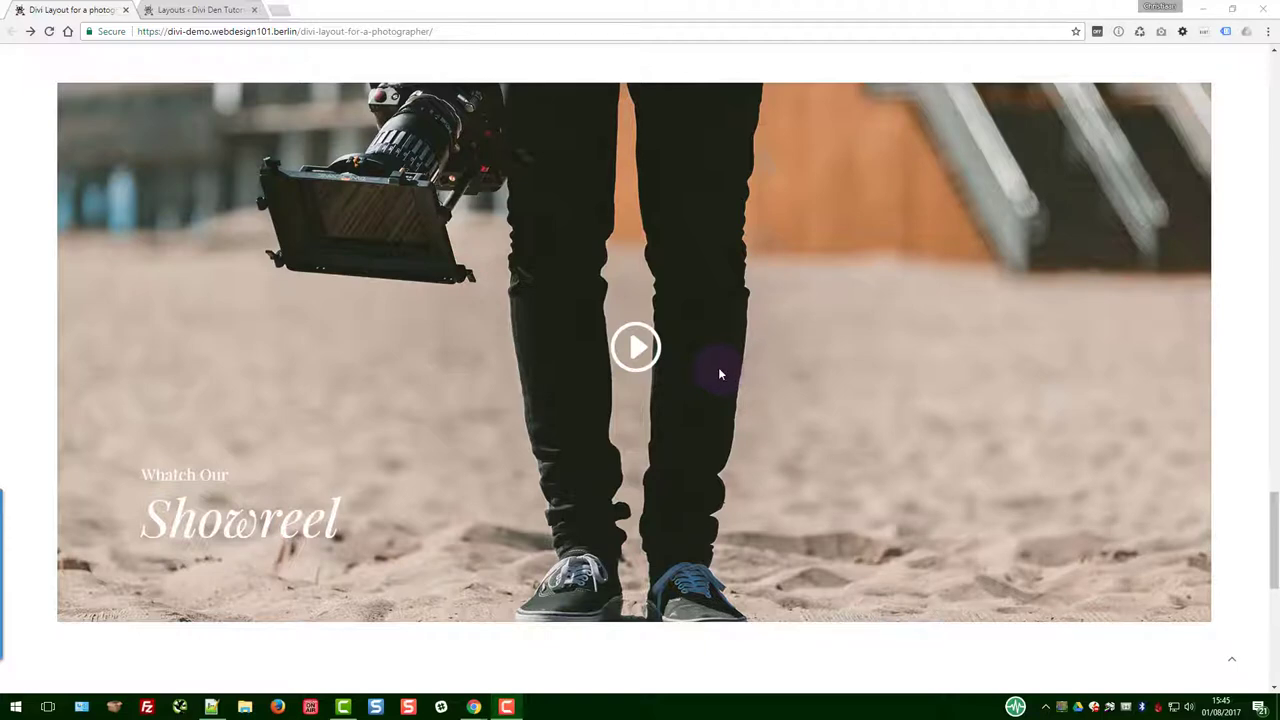
{"action": "scroll", "scroll_direction": "down", "scroll_amount": 3}
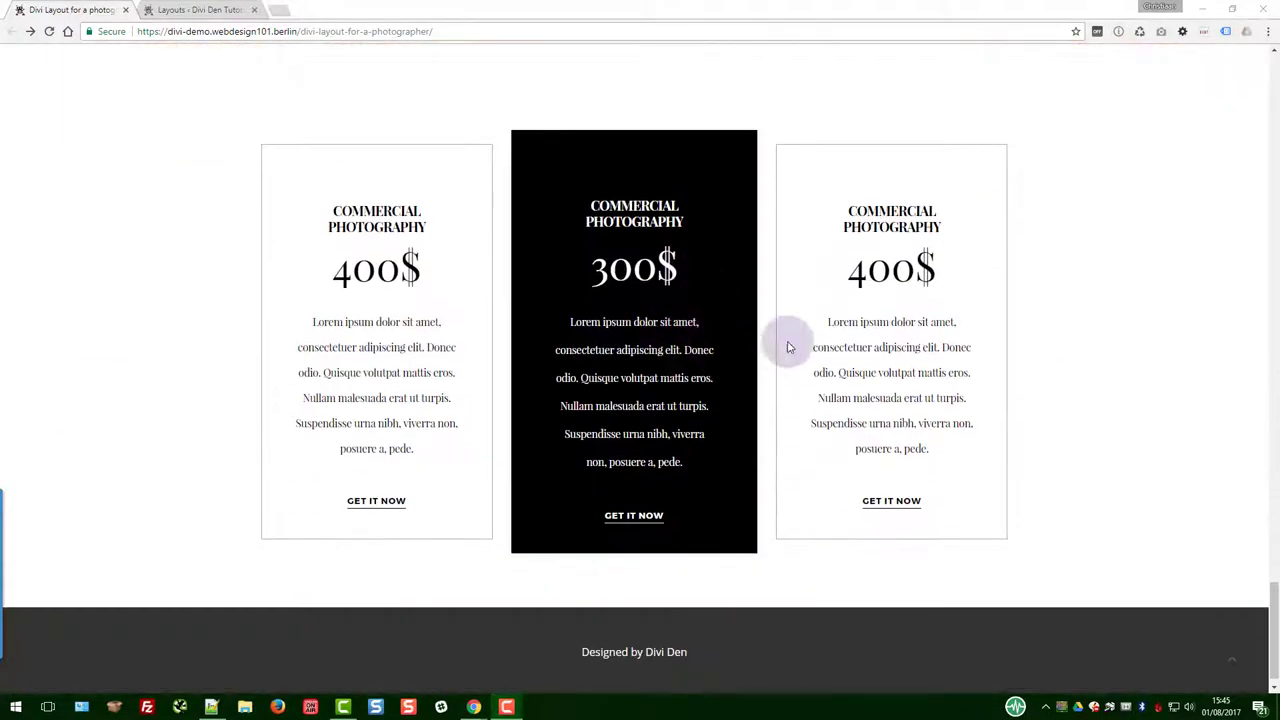
{"action": "mouse_move", "coordinate": [1145, 310]}
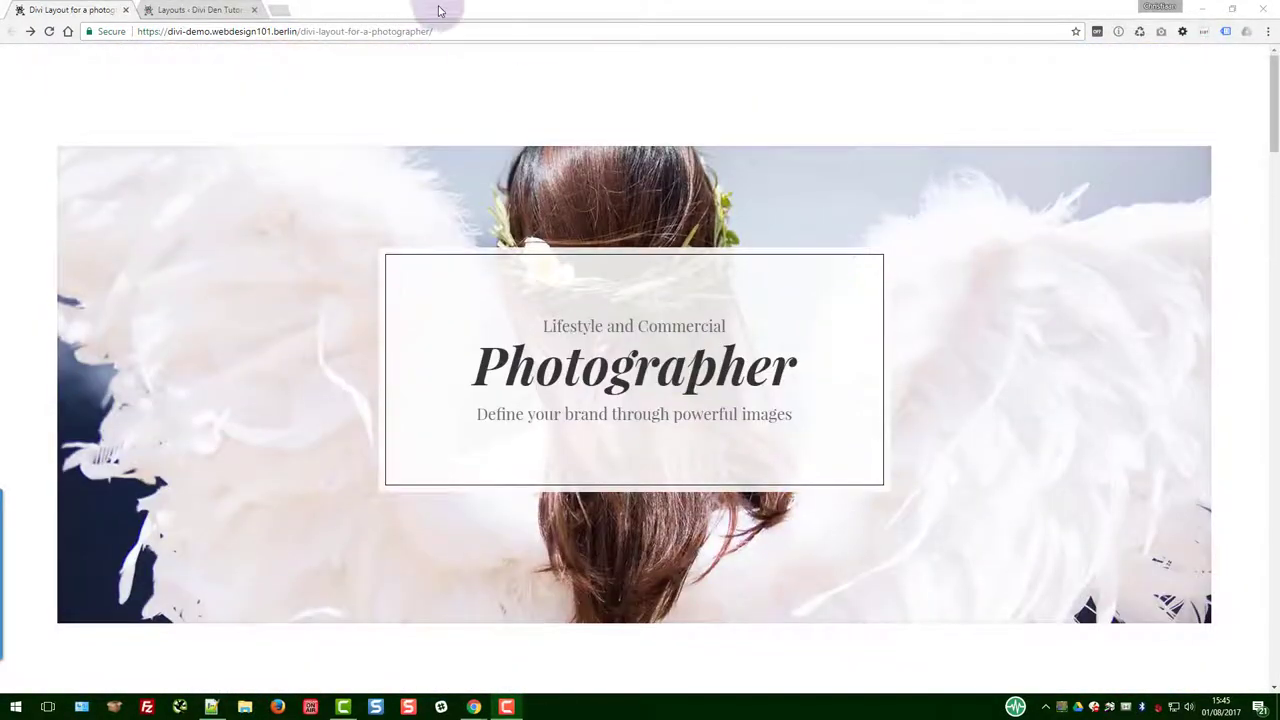
{"action": "left_click", "coordinate": [200, 9]}
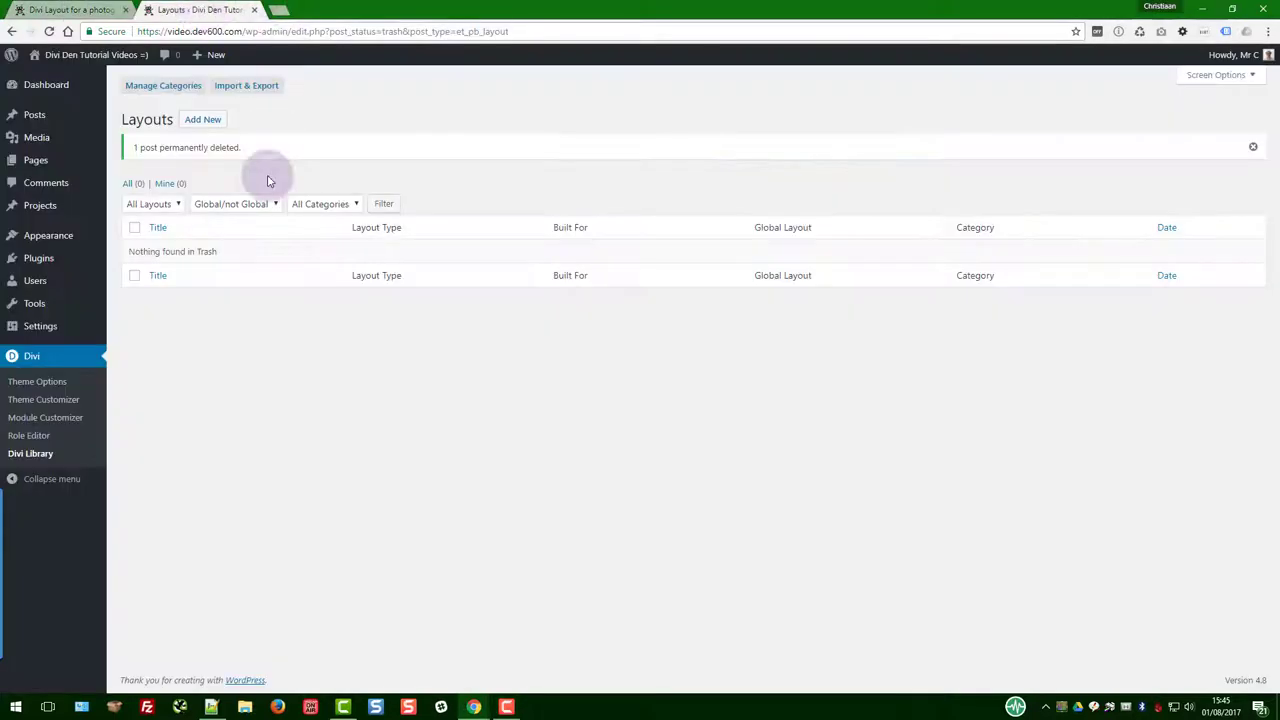
{"action": "mouse_move", "coordinate": [323, 120]}
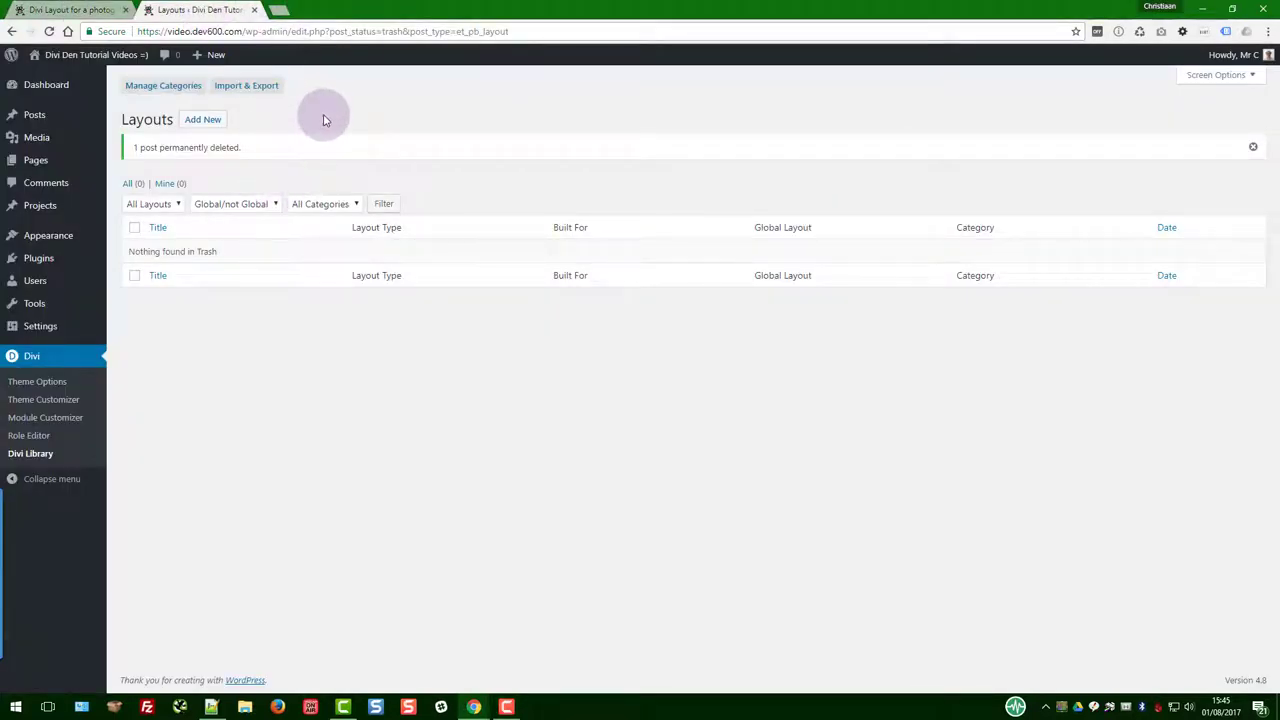
{"action": "mouse_move", "coordinate": [365, 128]}
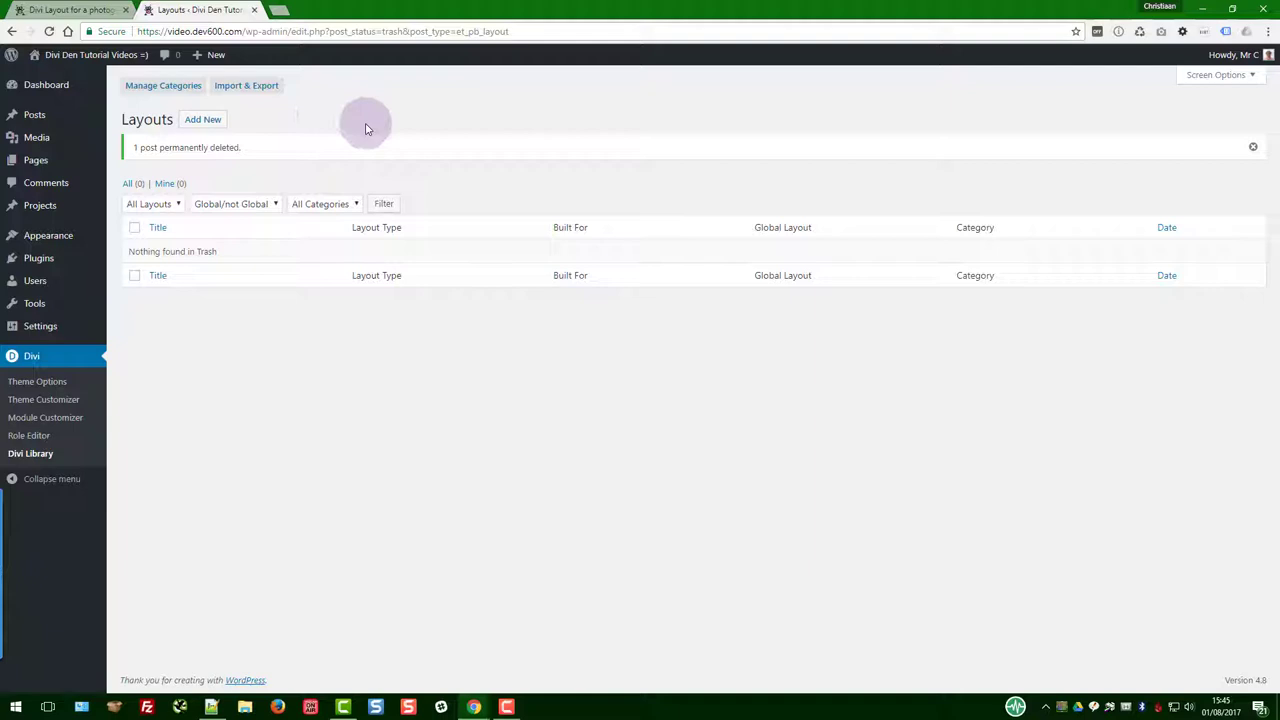
{"action": "mouse_move", "coordinate": [358, 114]}
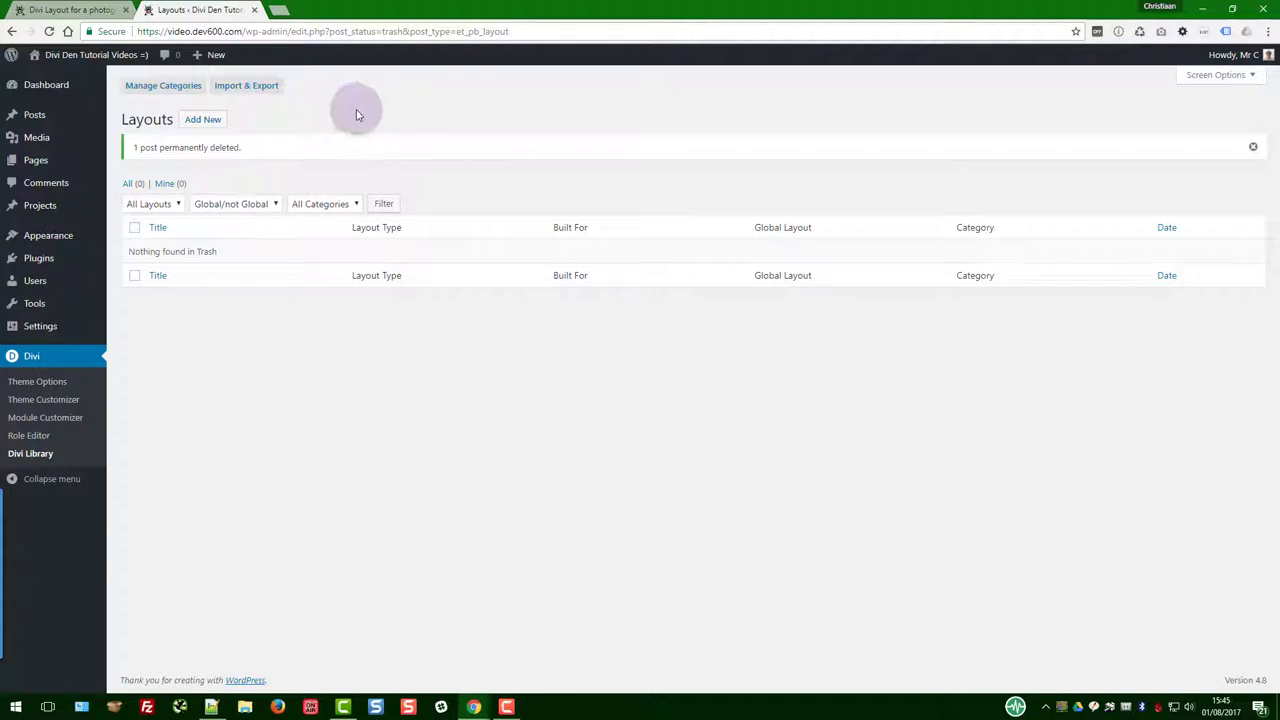
{"action": "mouse_move", "coordinate": [360, 113]}
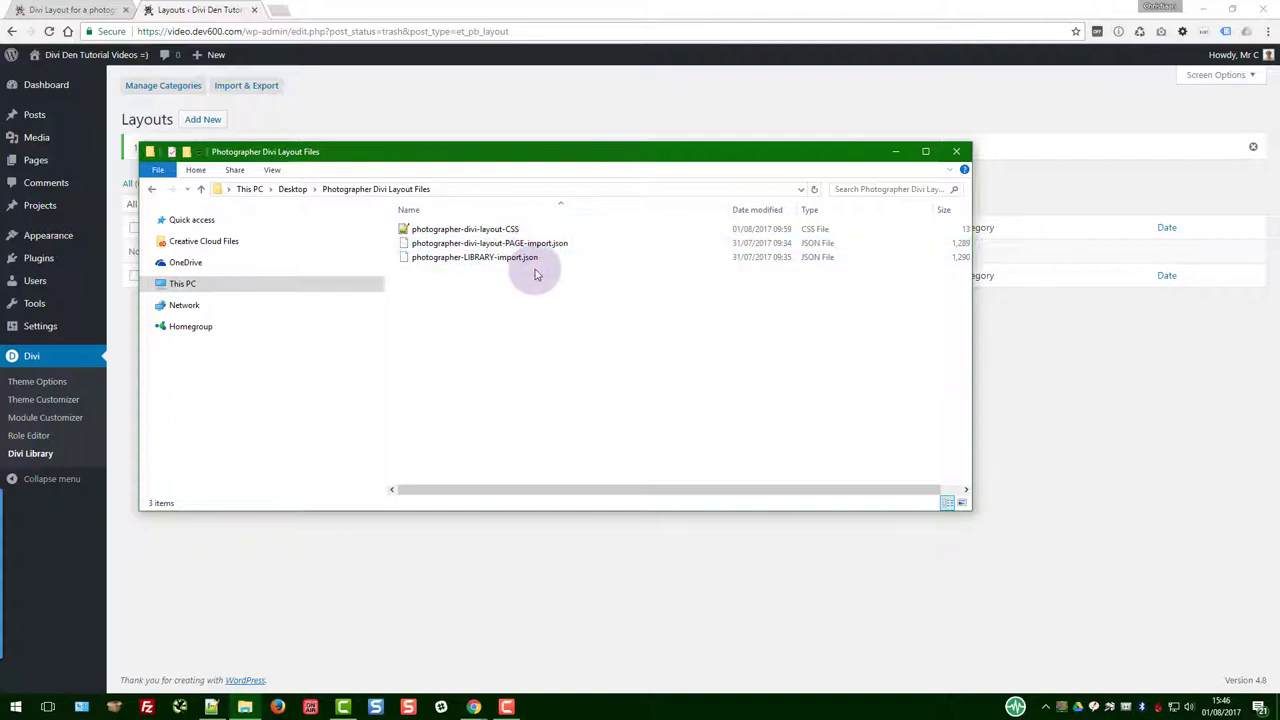
{"action": "mouse_move", "coordinate": [558, 294]}
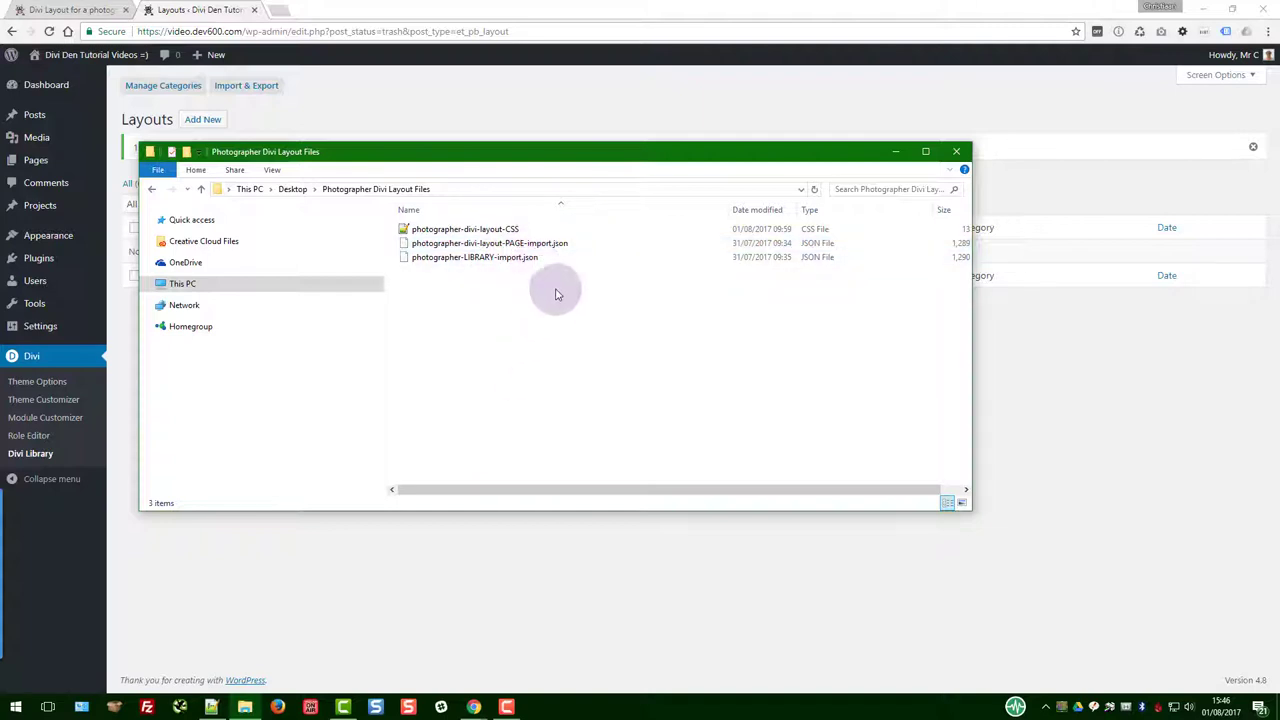
{"action": "left_click", "coordinate": [955, 151]}
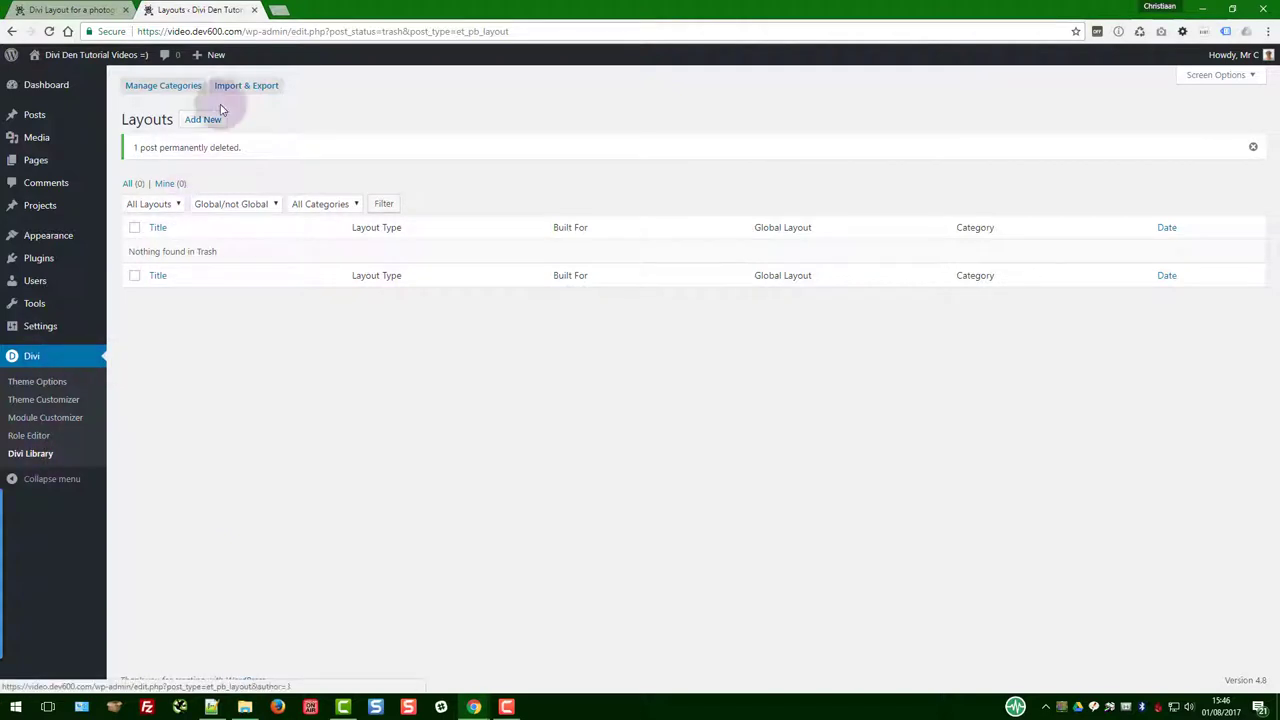
Import photographer-LIBRARY-import.json into the Divi Library and copy the imported layout's name.
{"action": "left_click", "coordinate": [246, 85]}
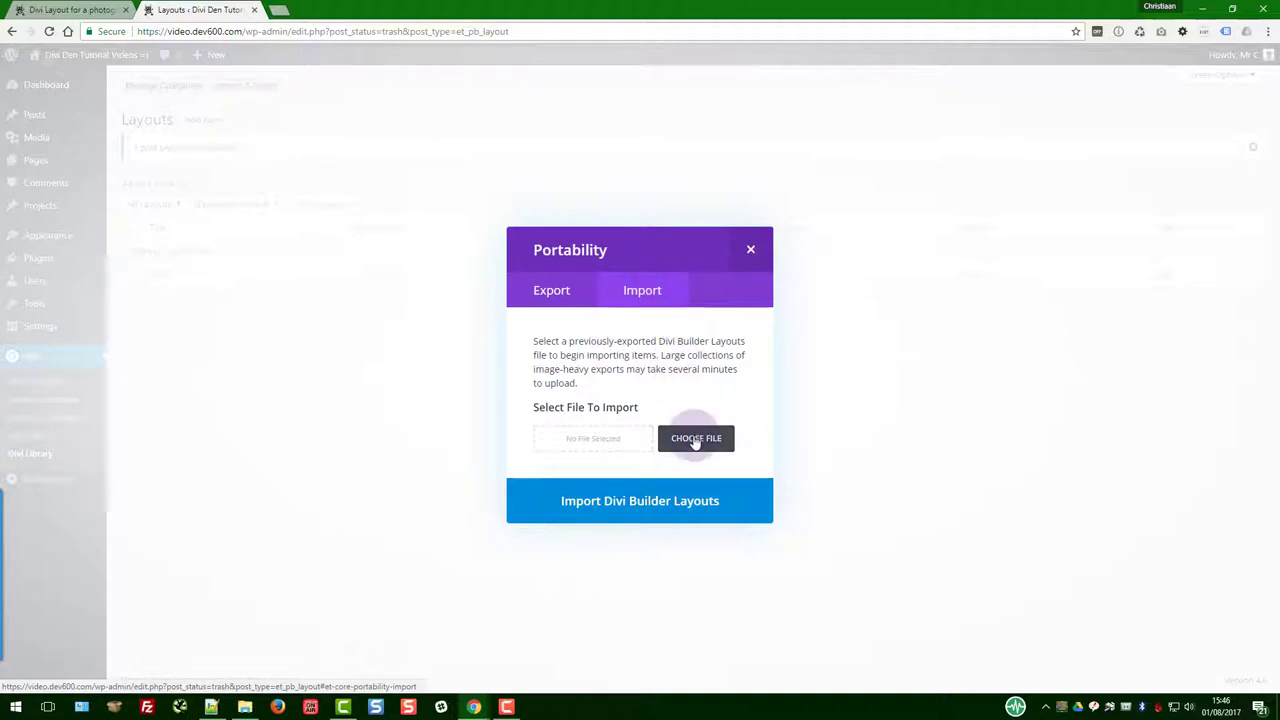
{"action": "left_click", "coordinate": [696, 438]}
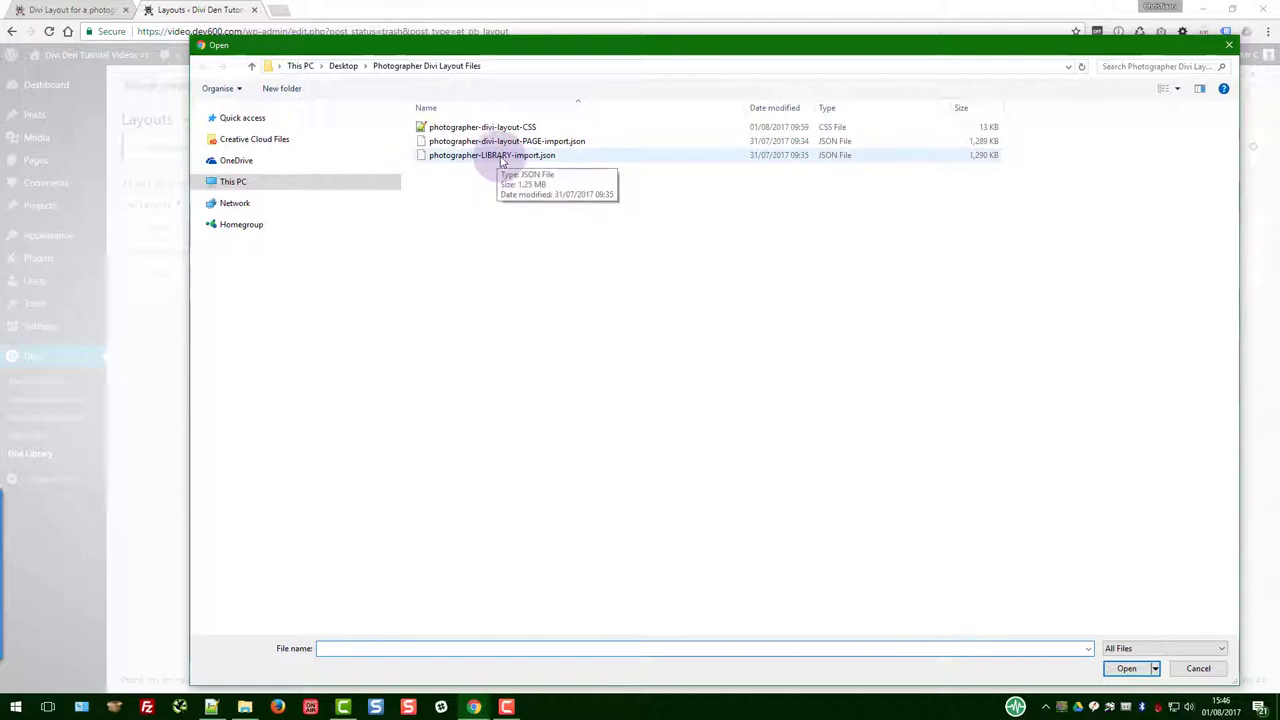
{"action": "left_click", "coordinate": [492, 155]}
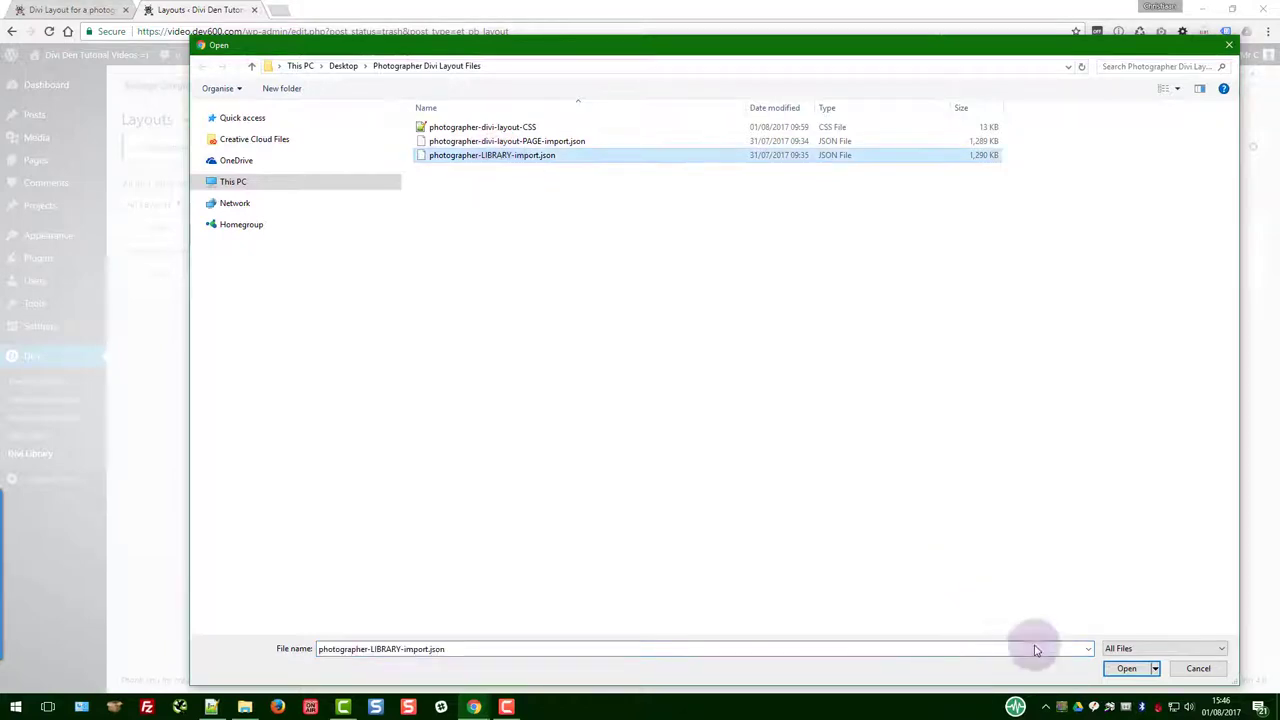
{"action": "left_click", "coordinate": [1126, 668]}
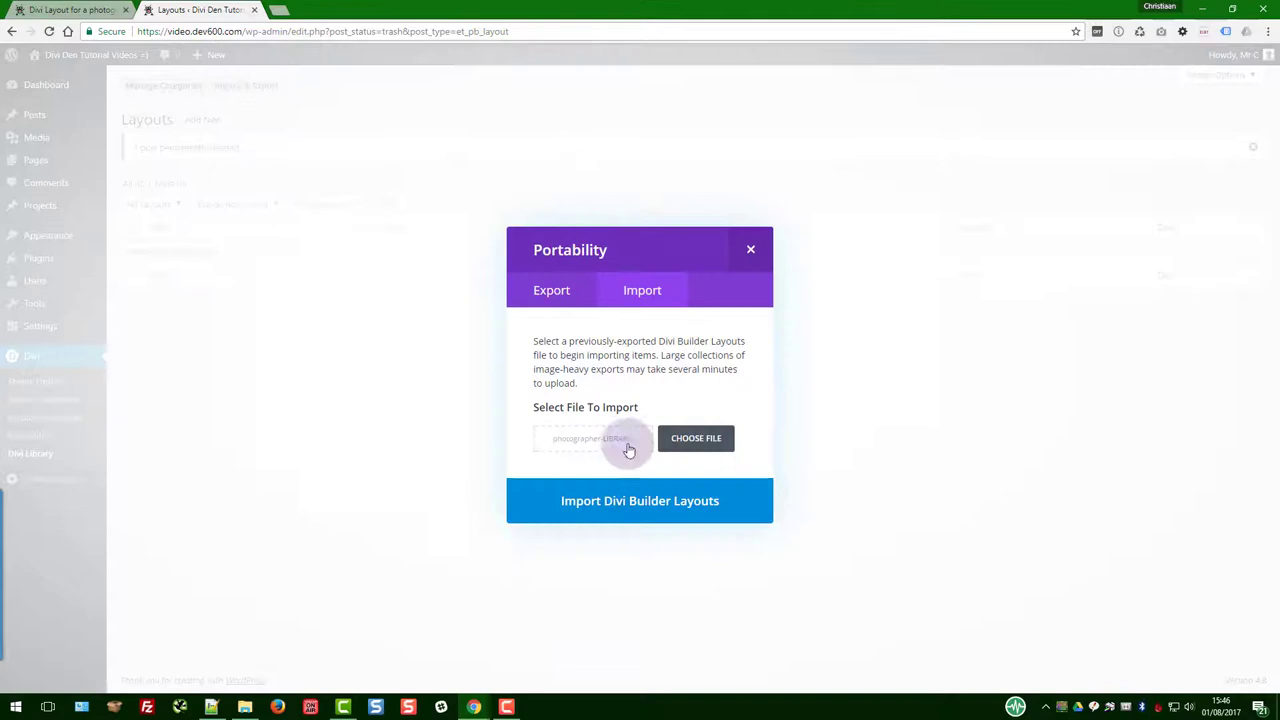
{"action": "left_click", "coordinate": [640, 500]}
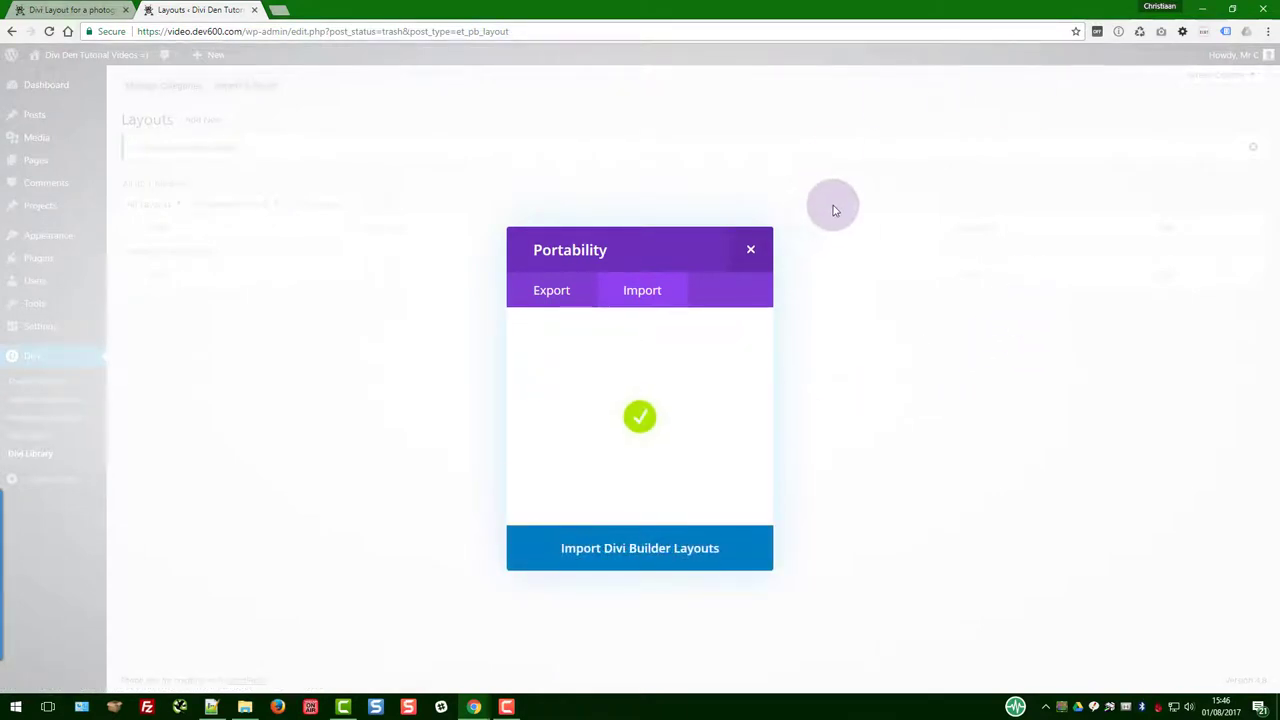
{"action": "mouse_move", "coordinate": [798, 228]}
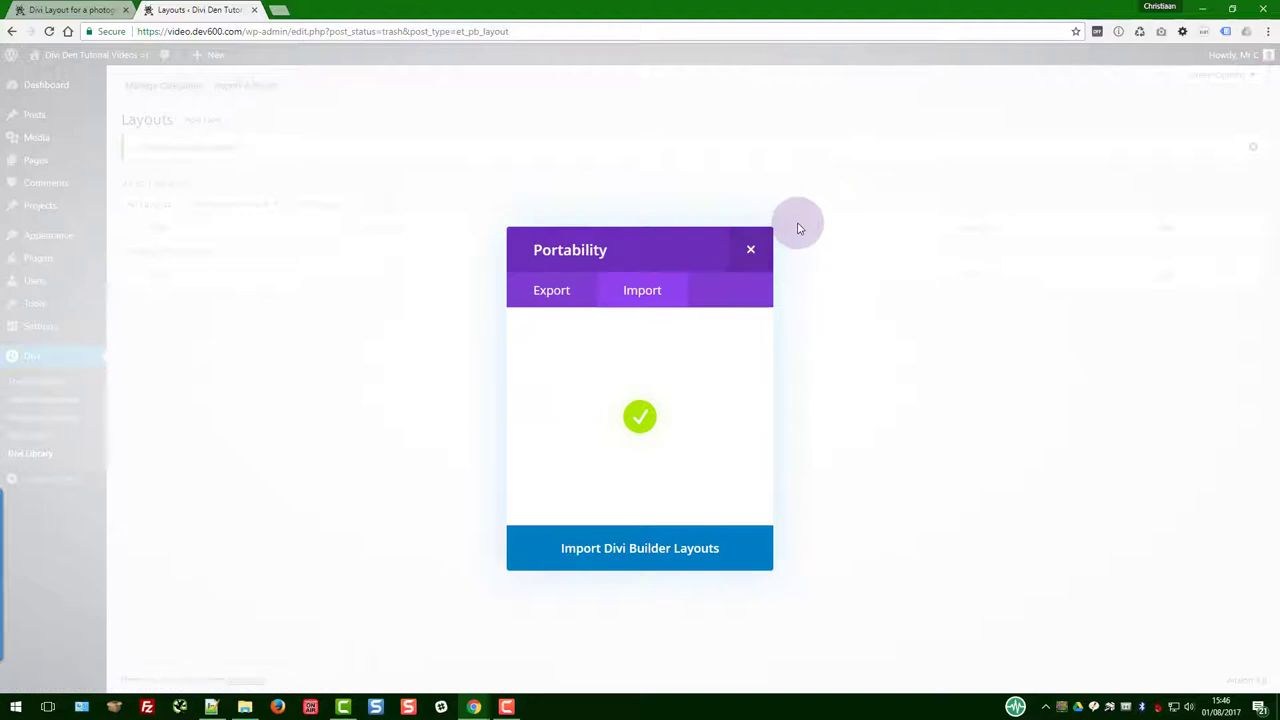
{"action": "left_click", "coordinate": [639, 547]}
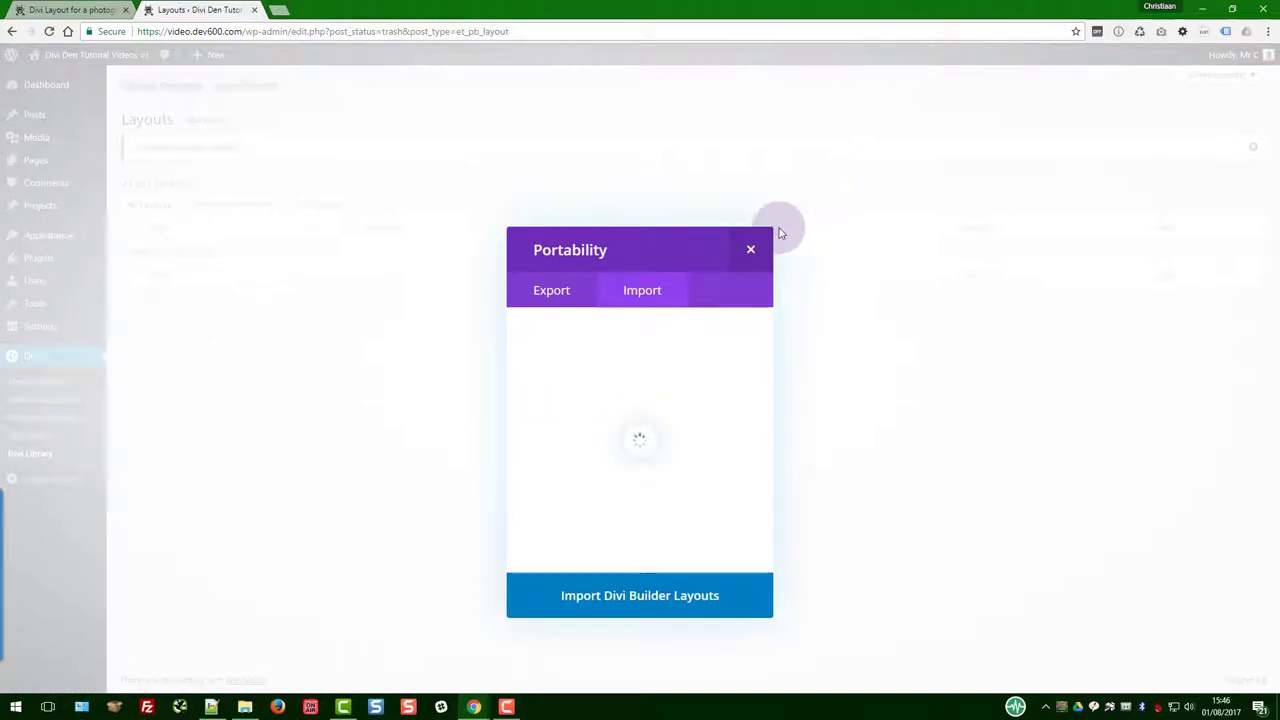
{"action": "left_click", "coordinate": [750, 249]}
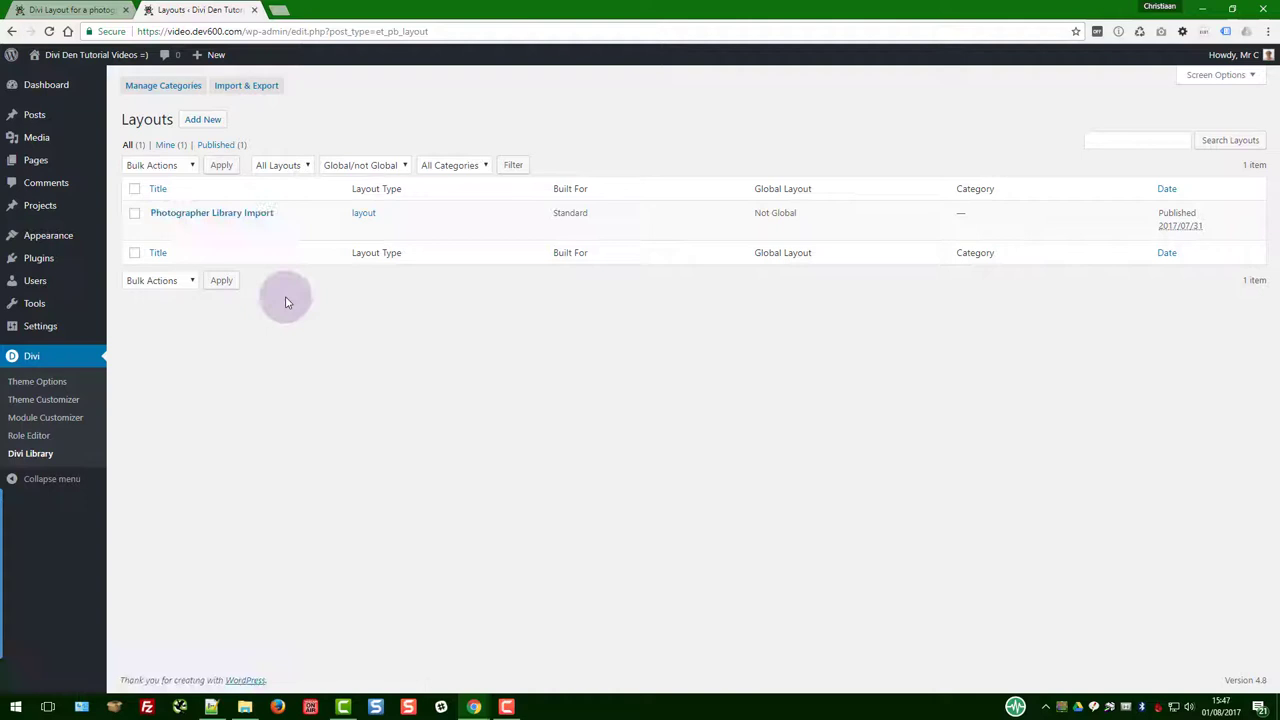
{"action": "right_click", "coordinate": [212, 212]}
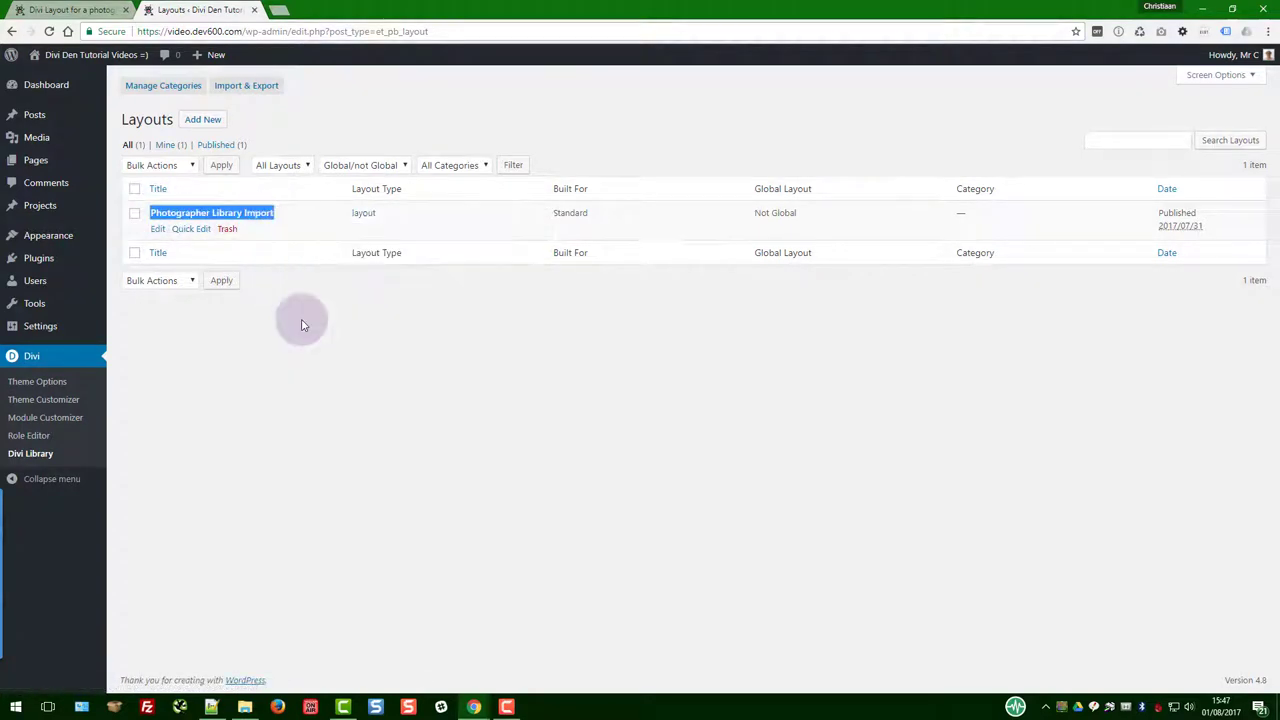
{"action": "mouse_move", "coordinate": [35, 160]}
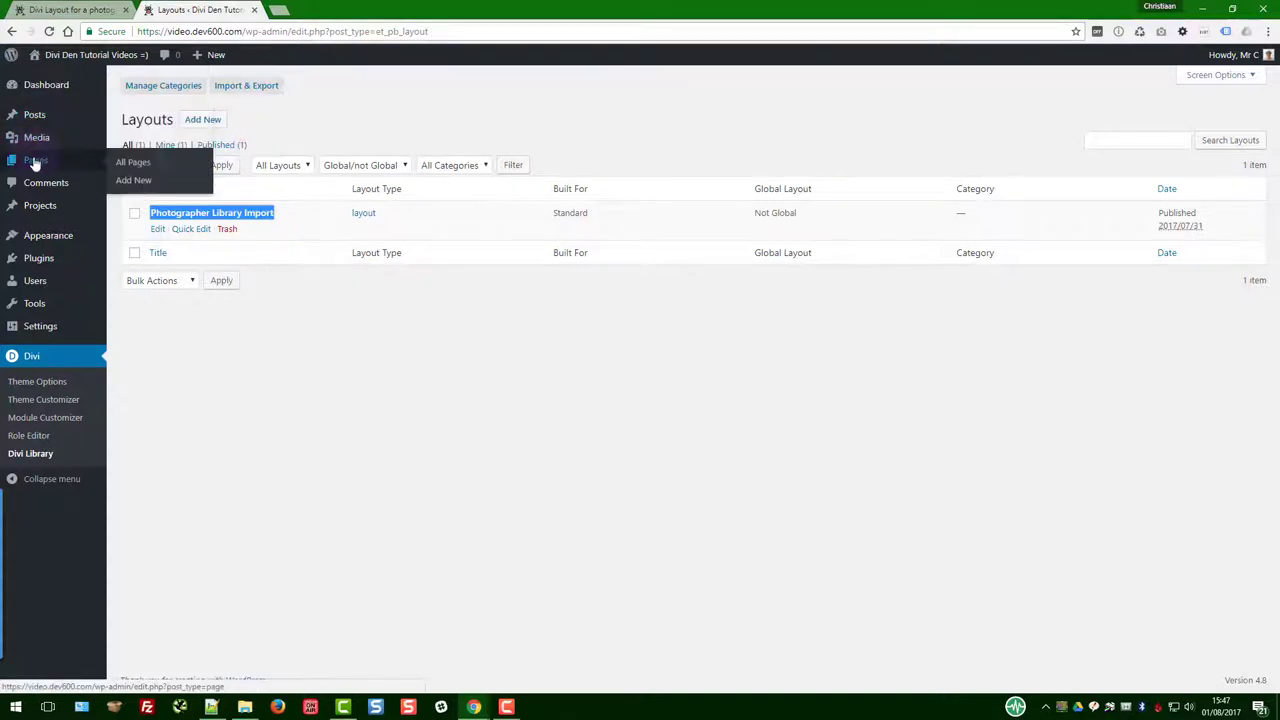
Add a page titled 'Photographer Library Import' using the Divi Builder and Blank Page template.
{"action": "left_click", "coordinate": [133, 180]}
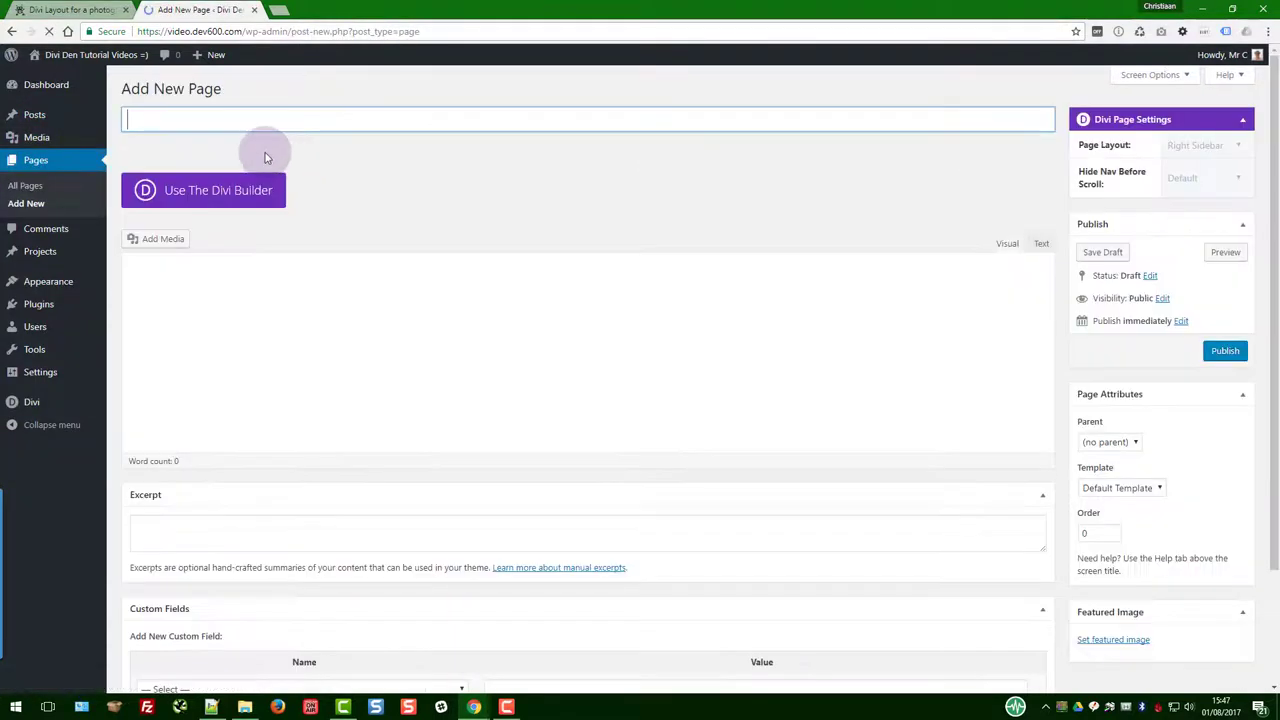
{"action": "type", "text": "Photographer Library Import"}
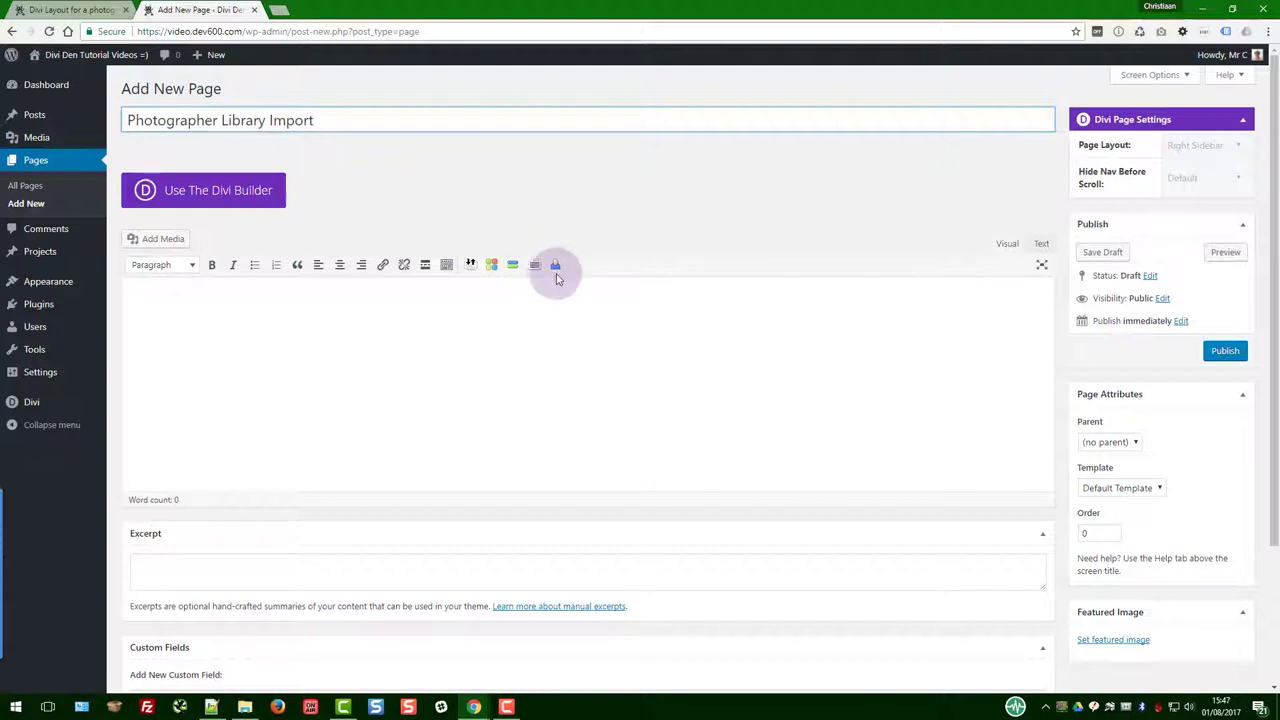
{"action": "left_click", "coordinate": [203, 190]}
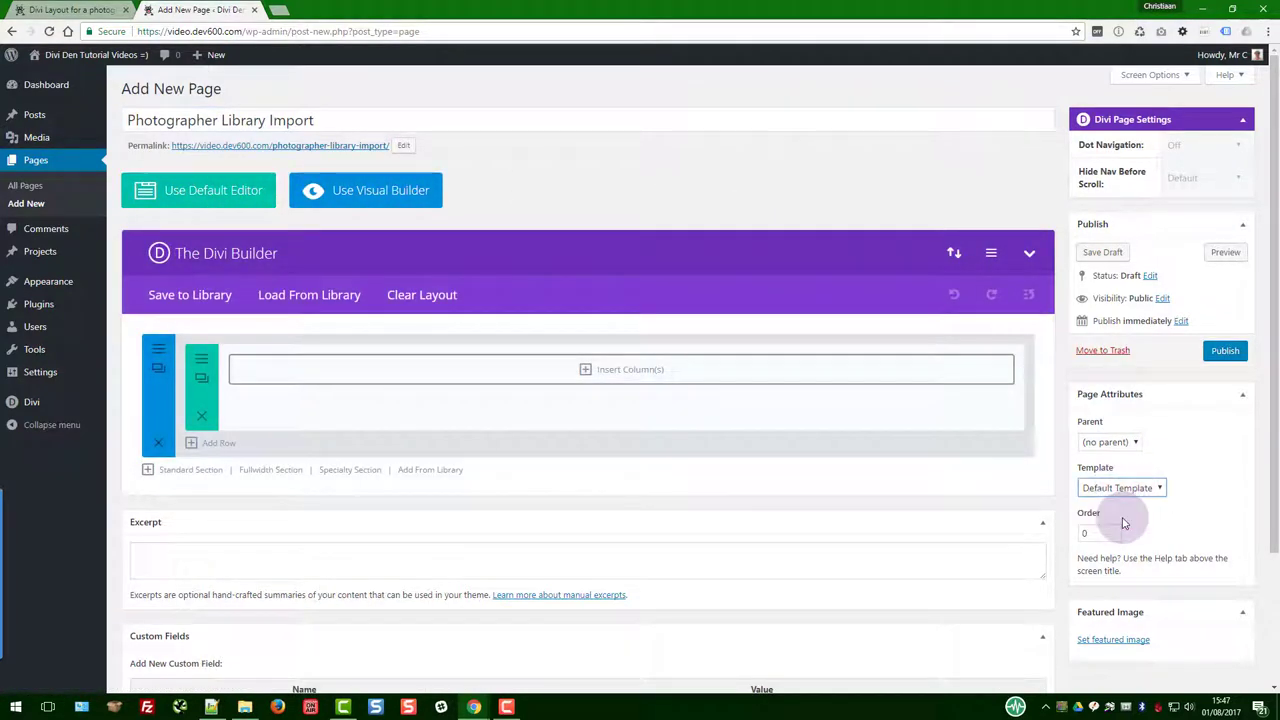
{"action": "left_click", "coordinate": [1120, 487]}
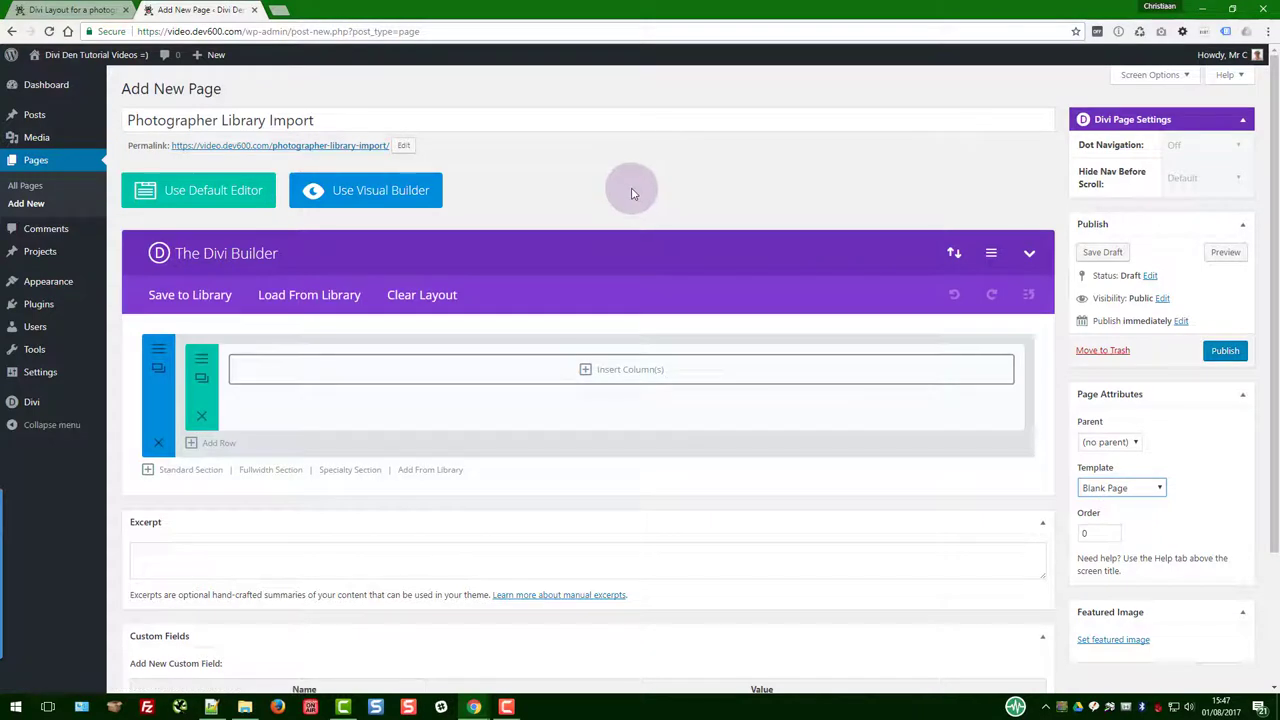
{"action": "mouse_move", "coordinate": [657, 141]}
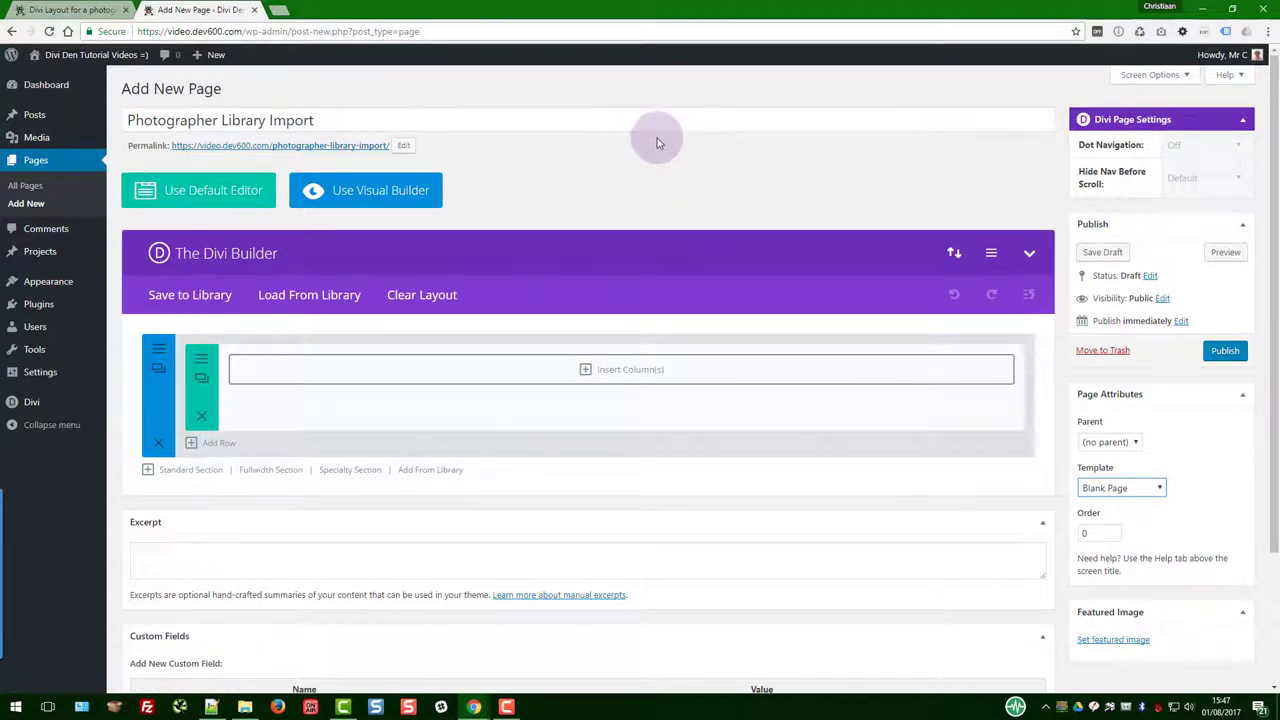
{"action": "scroll", "scroll_direction": "down", "scroll_amount": 3}
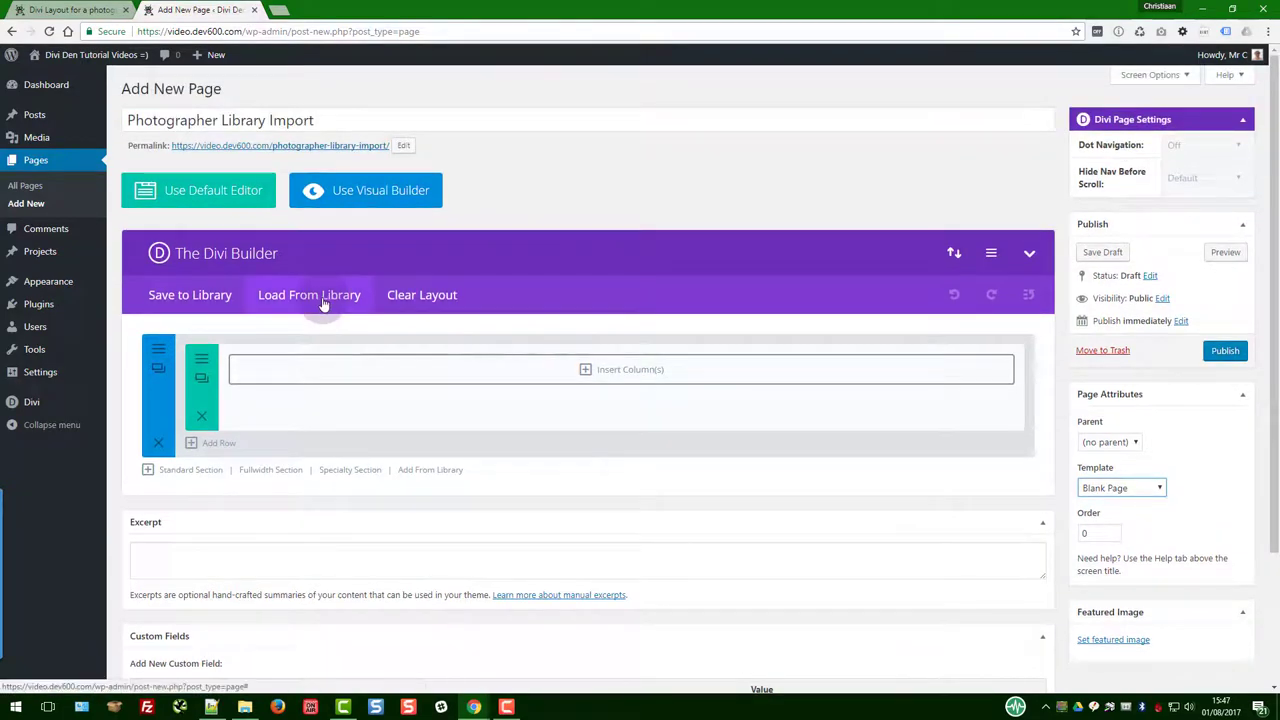
Load the 'Photographer Library Import' layout from the Divi Library and publish the page.
{"action": "left_click", "coordinate": [309, 294]}
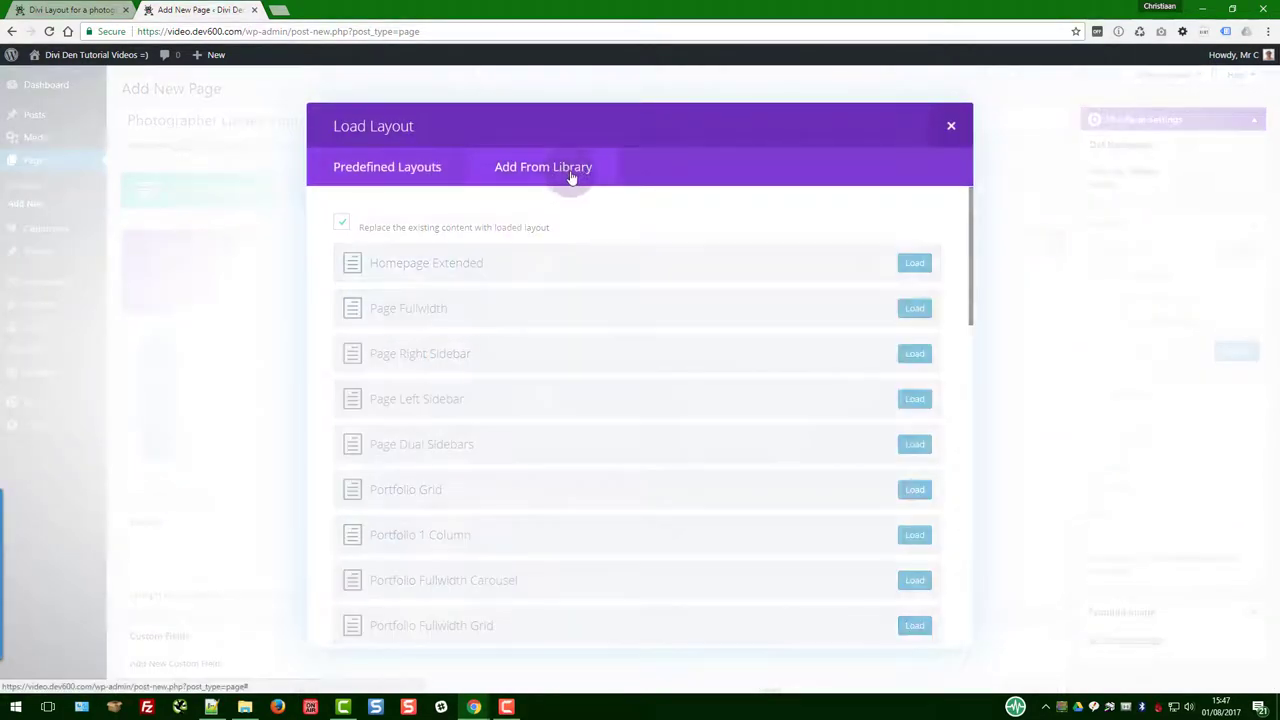
{"action": "left_click", "coordinate": [543, 167]}
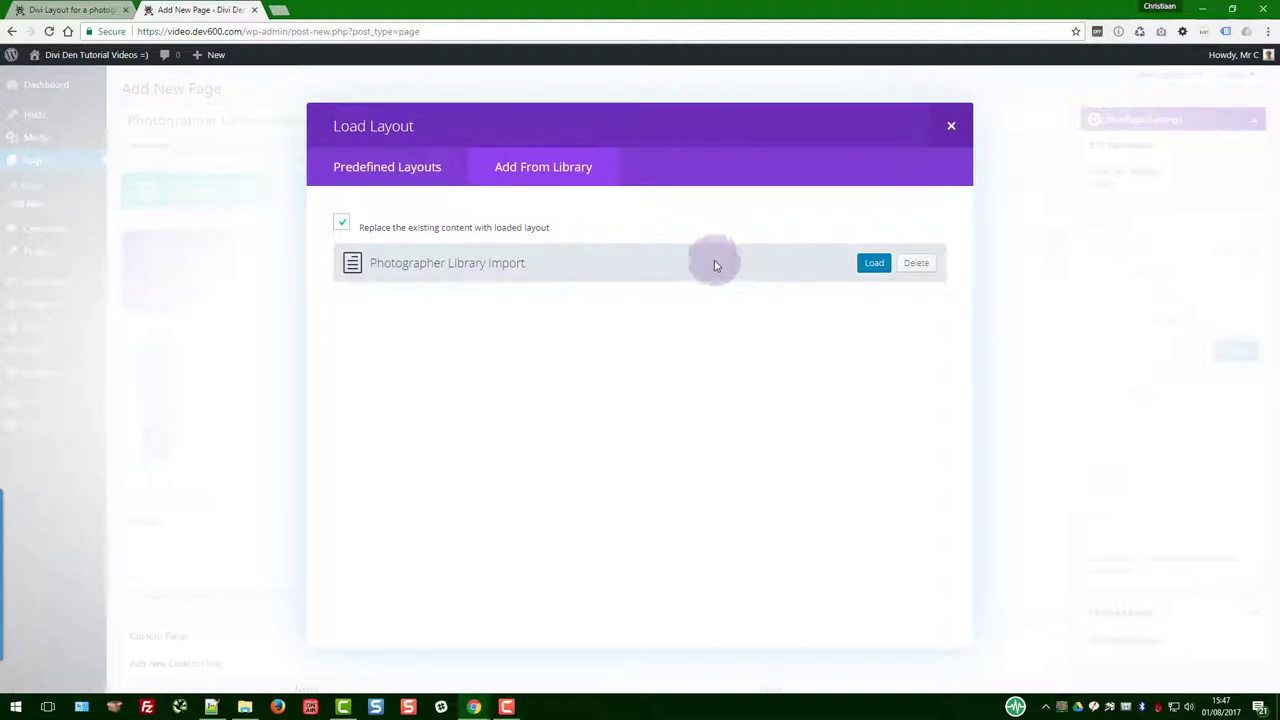
{"action": "left_click", "coordinate": [873, 262]}
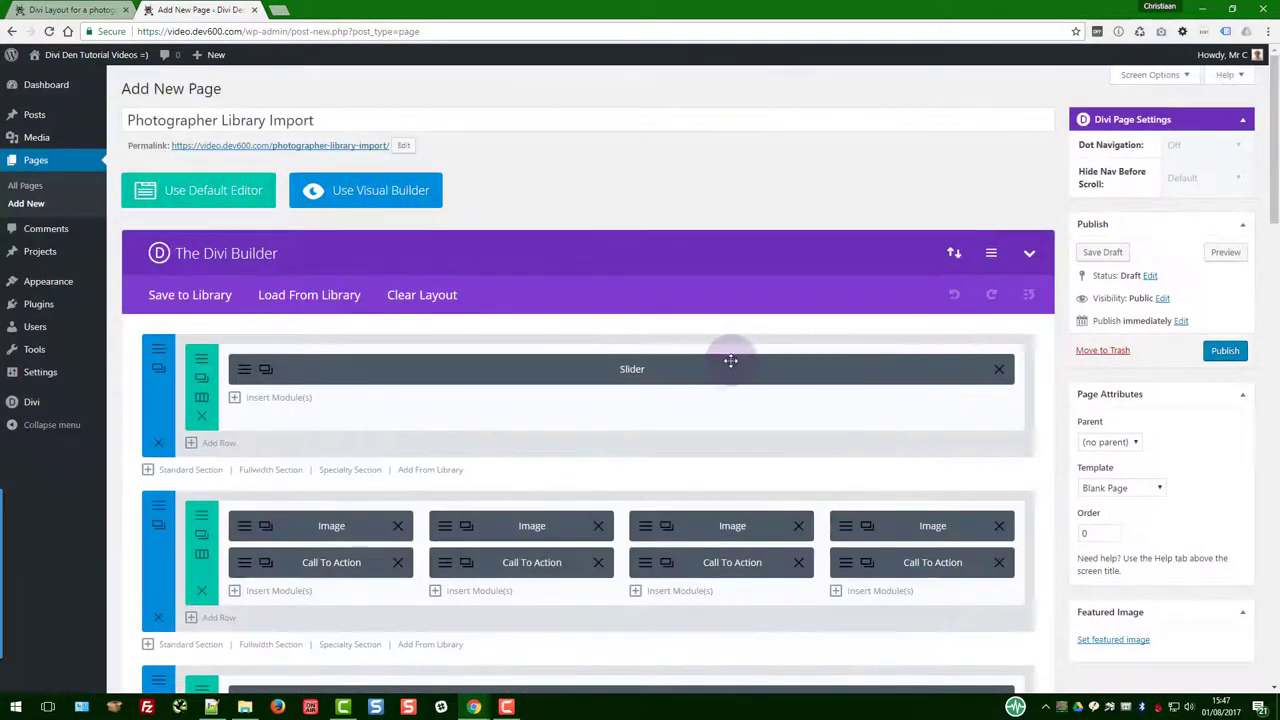
{"action": "mouse_move", "coordinate": [1108, 291]}
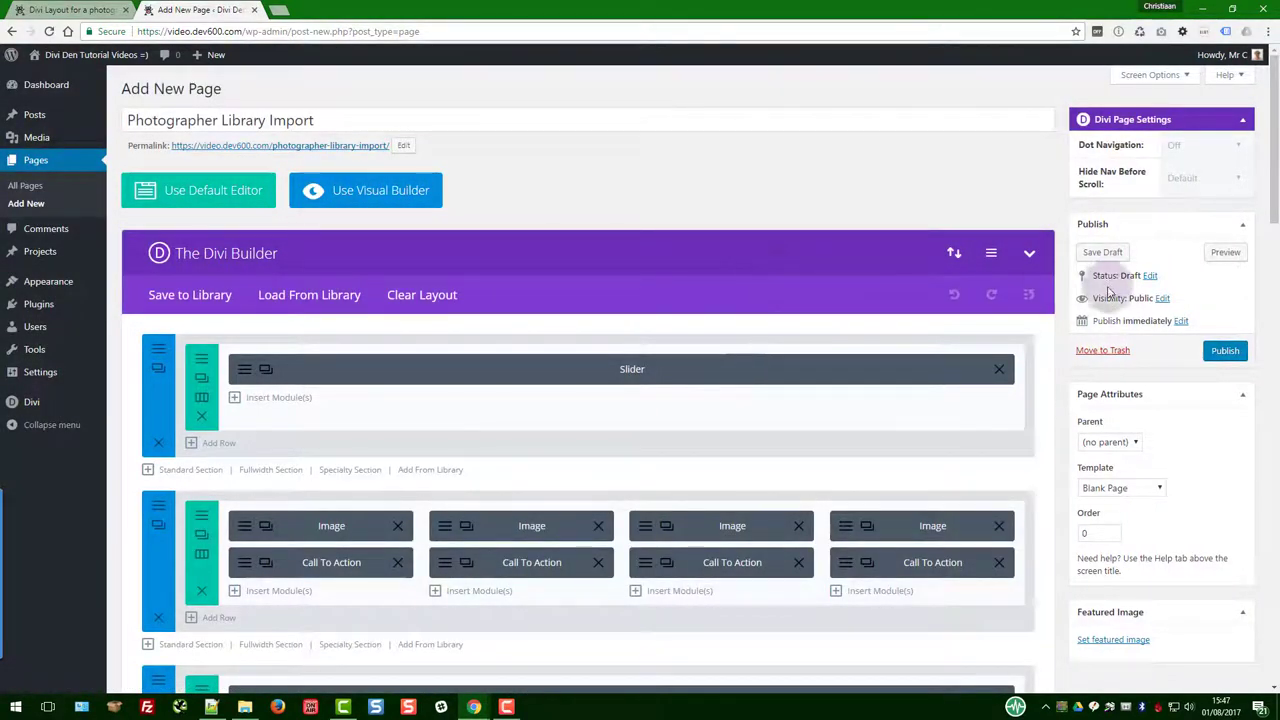
{"action": "left_click", "coordinate": [1224, 350]}
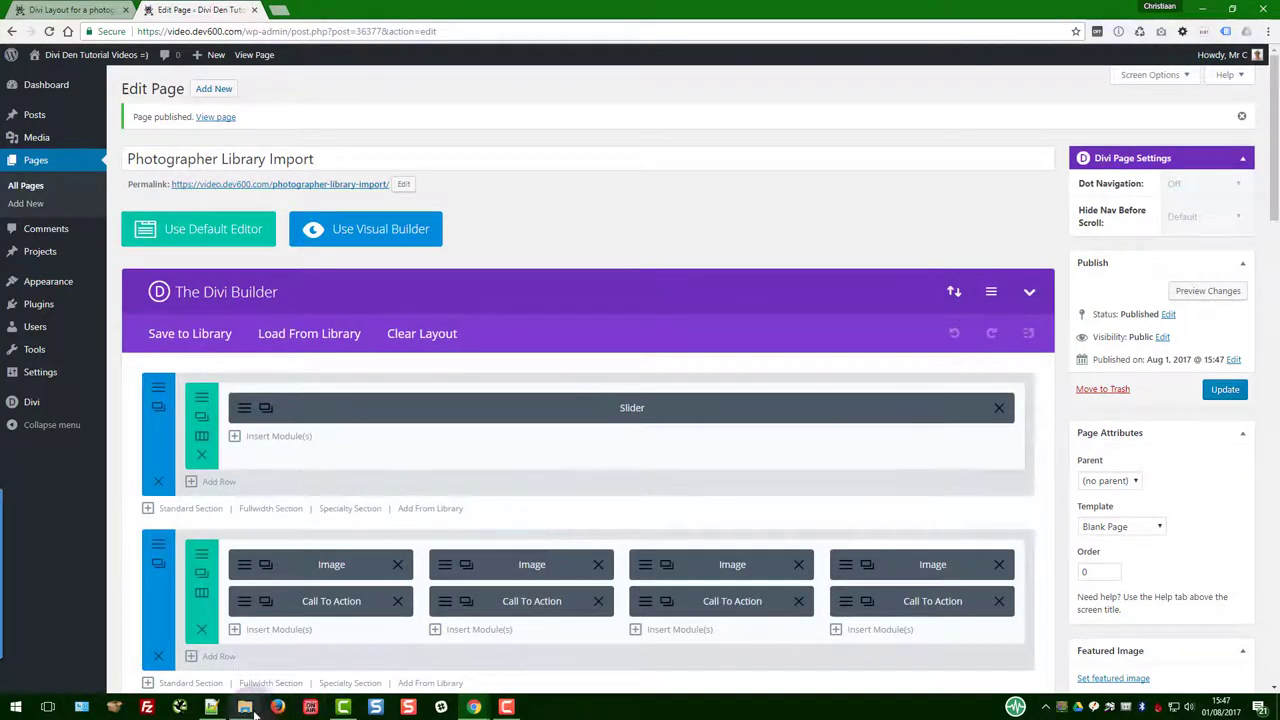
Open photographer-divi-layout-CSS from the Photographer Divi Layout Files folder in File Explorer.
{"action": "left_click", "coordinate": [244, 707]}
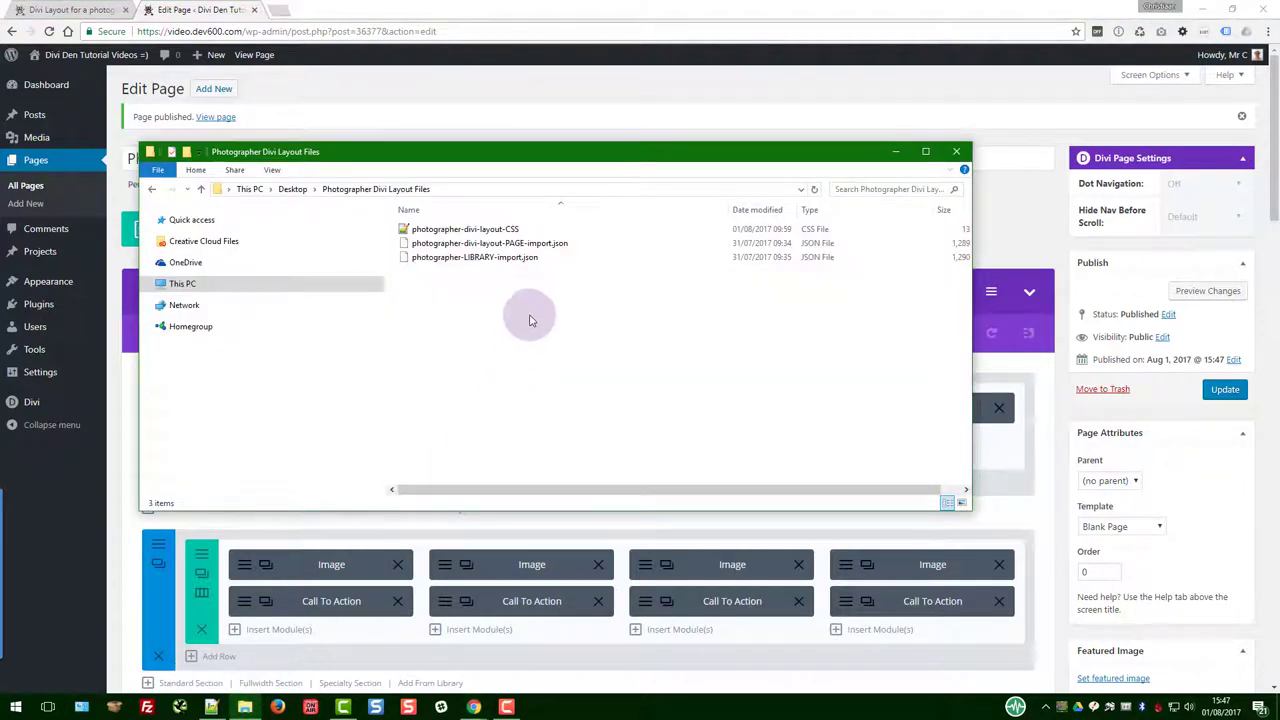
{"action": "mouse_move", "coordinate": [465, 229]}
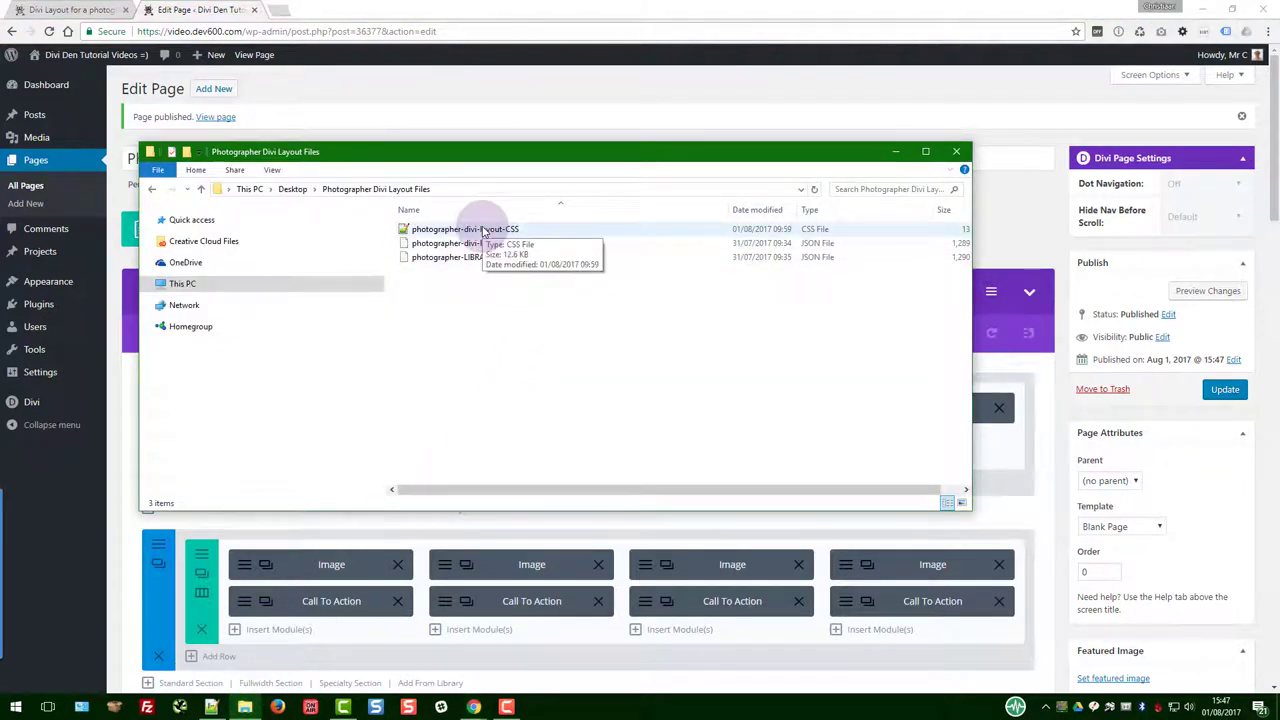
{"action": "left_click", "coordinate": [465, 228]}
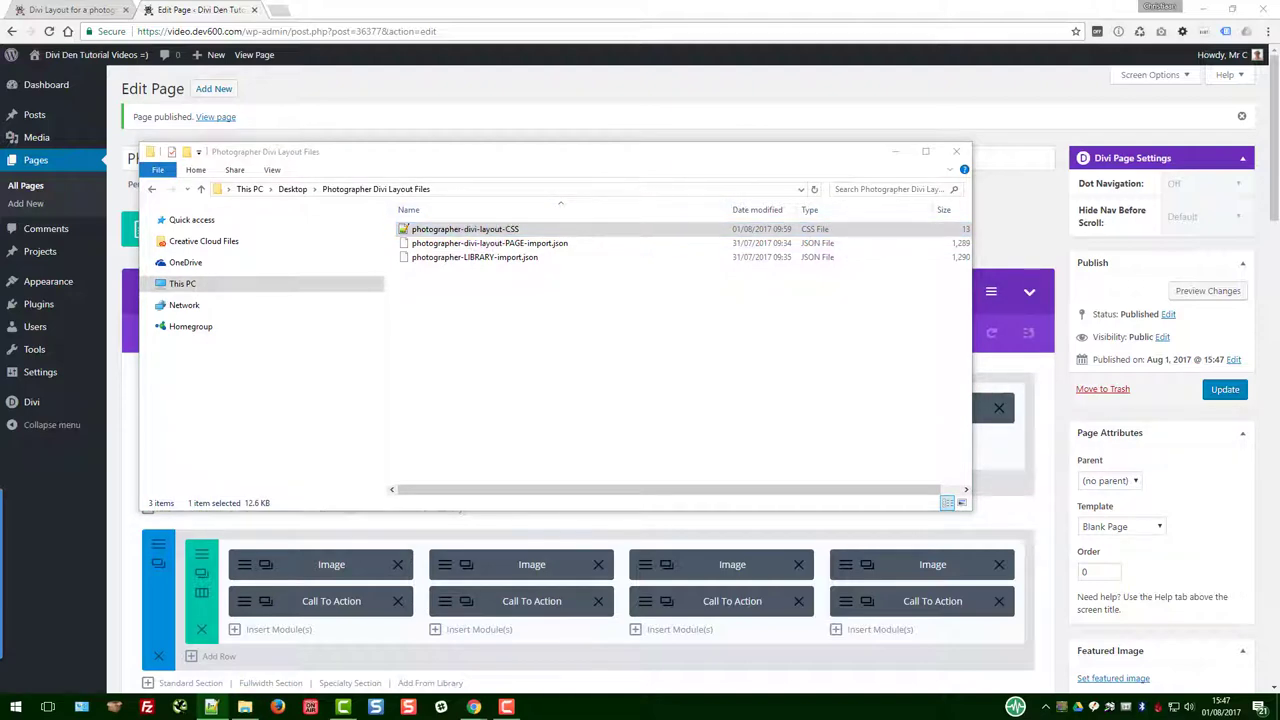
{"action": "double_click", "coordinate": [465, 229]}
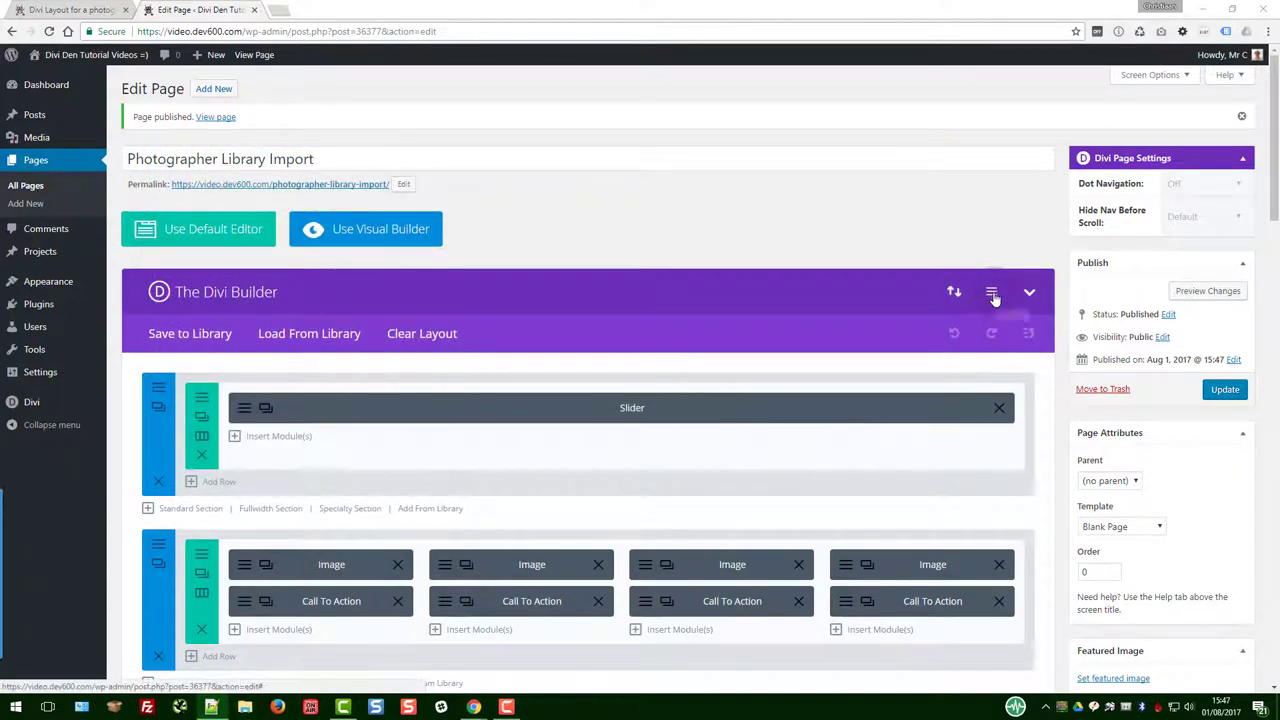
{"action": "mouse_move", "coordinate": [954, 291]}
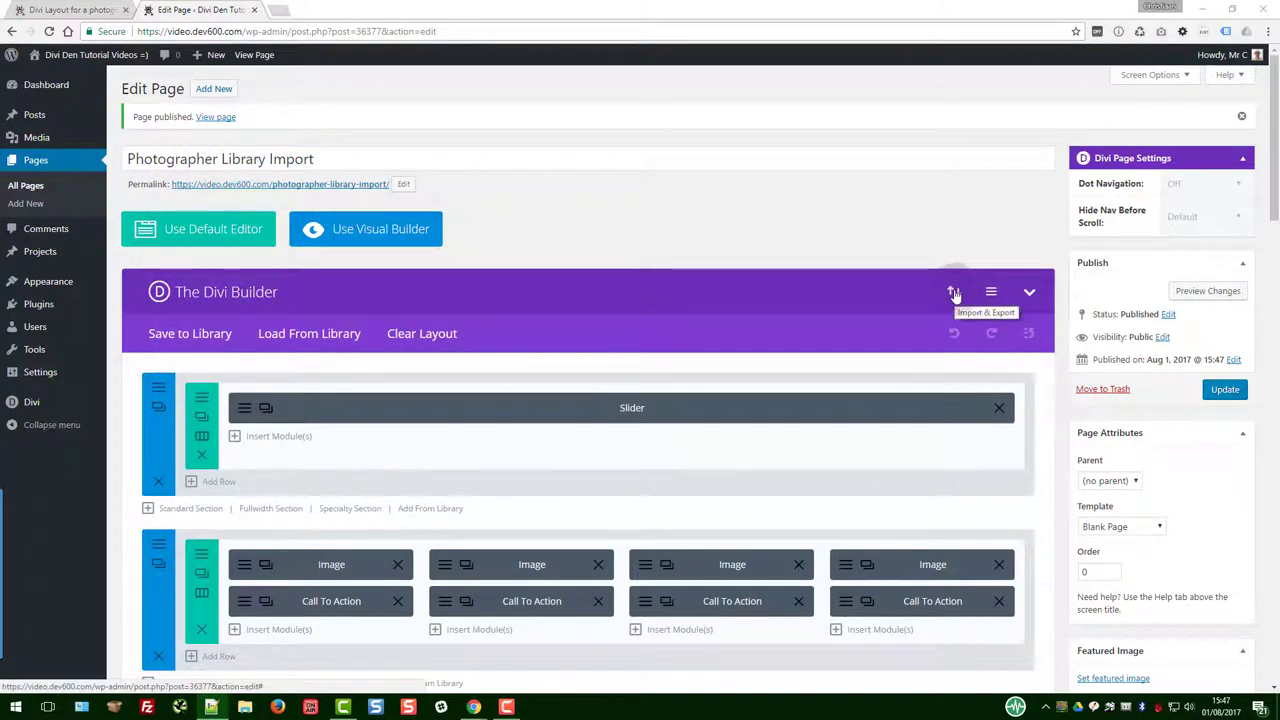
Save the layout CSS in the page's Divi builder Custom CSS settings, then open the live page.
{"action": "left_click", "coordinate": [991, 292]}
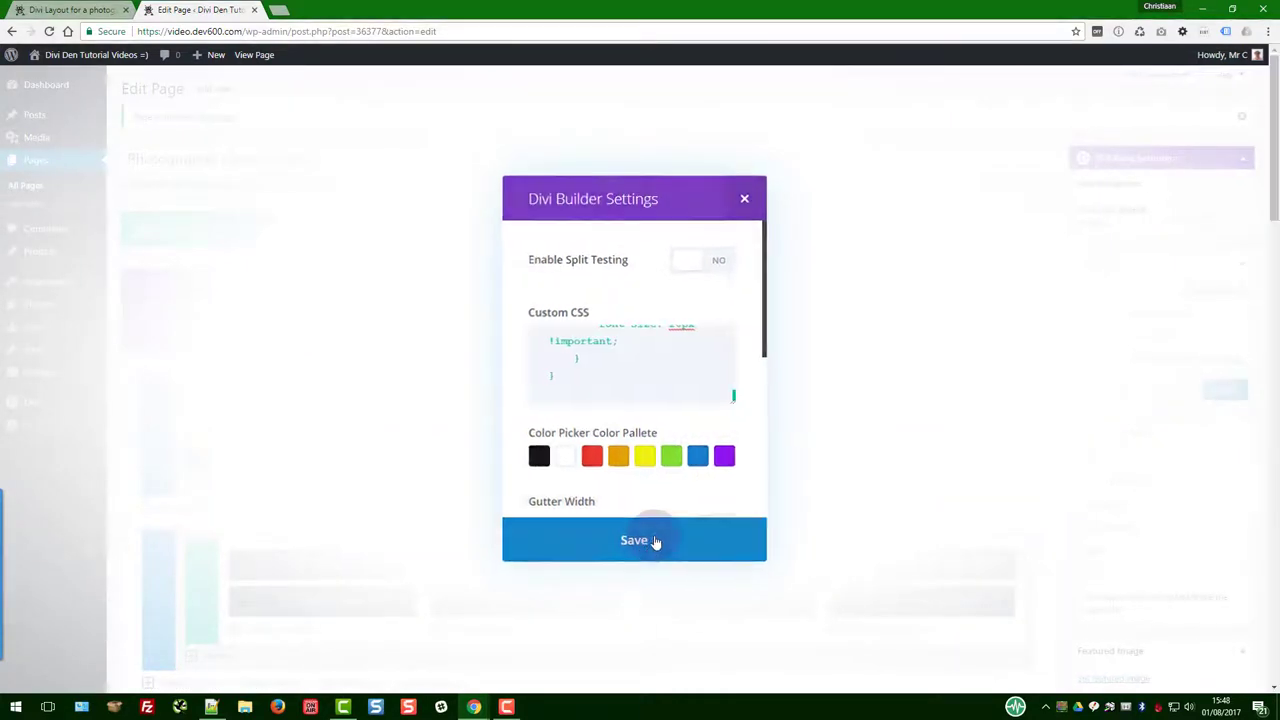
{"action": "left_click", "coordinate": [634, 540]}
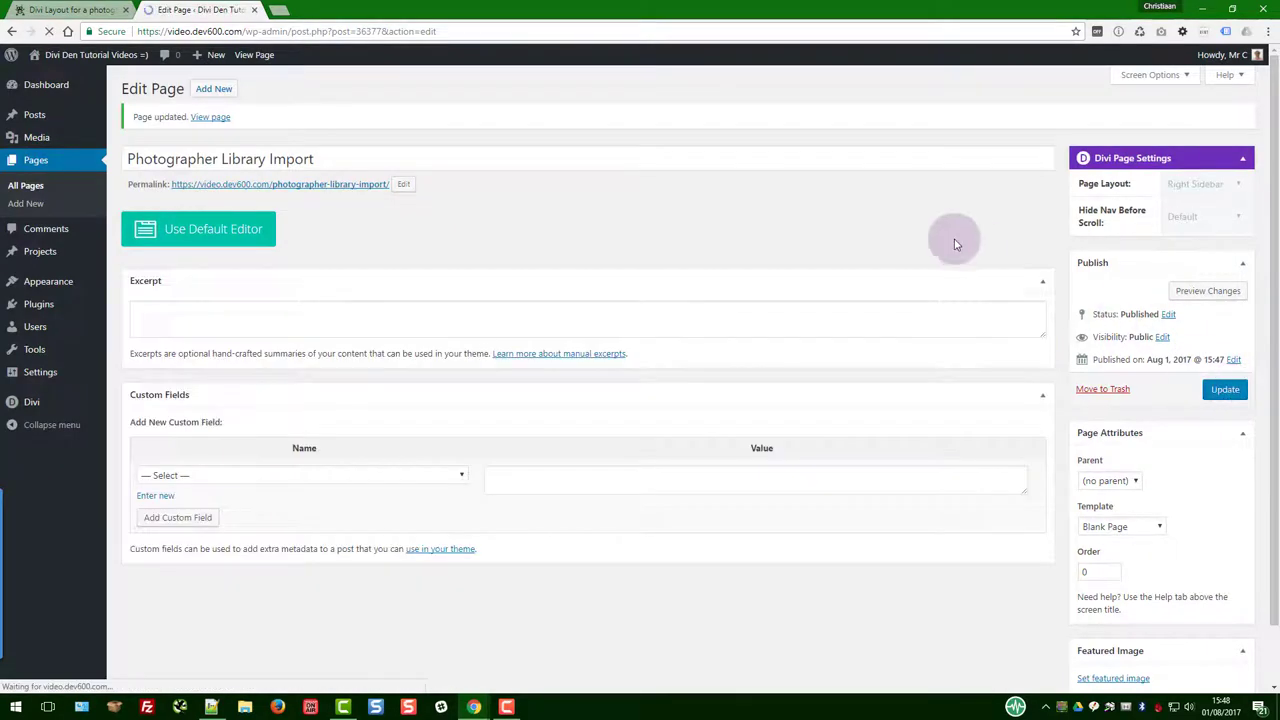
{"action": "right_click", "coordinate": [280, 184]}
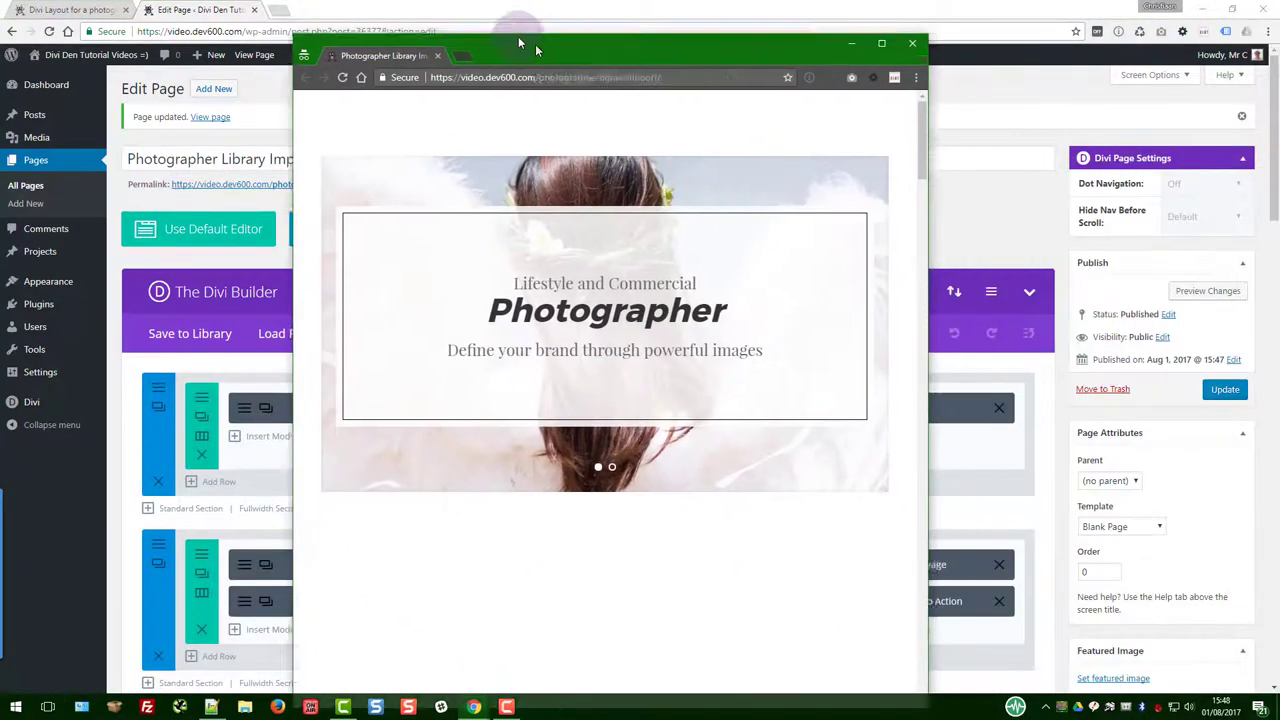
Maximize the live page window and scroll through the slider, gallery, team and pricing sections.
{"action": "left_click", "coordinate": [881, 43]}
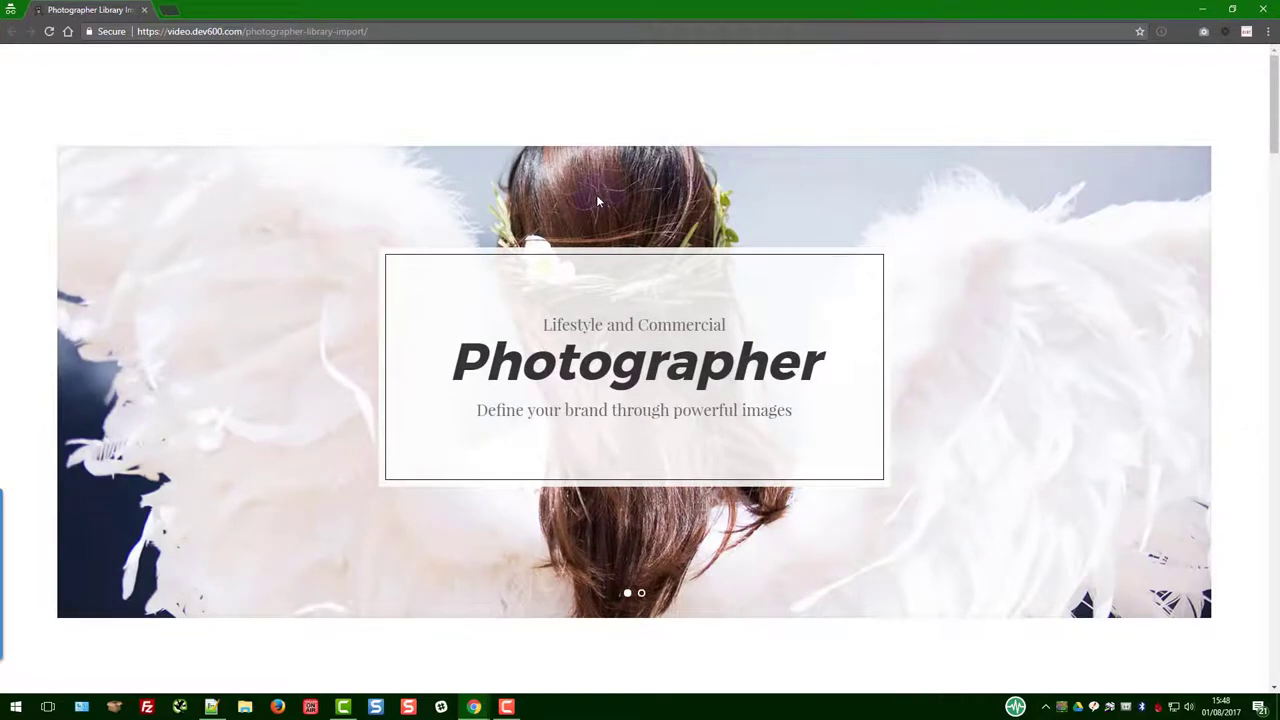
{"action": "scroll", "scroll_direction": "down", "scroll_amount": 3}
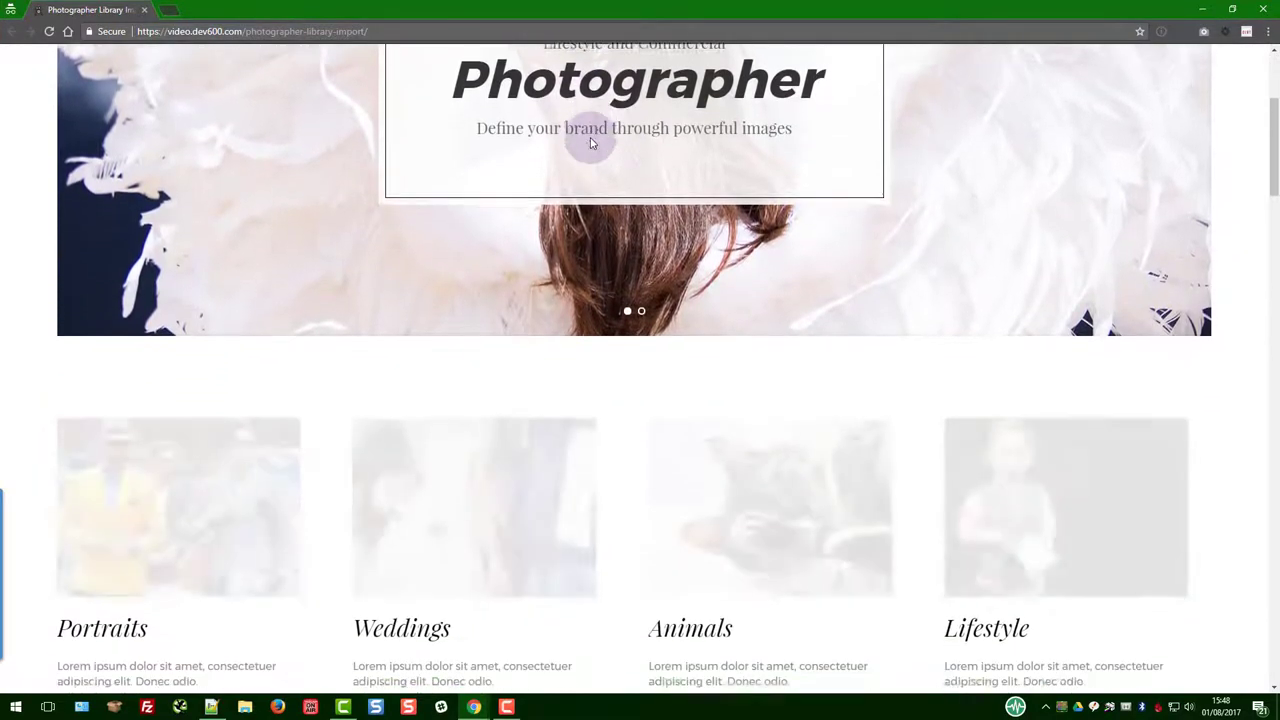
{"action": "scroll", "scroll_direction": "down", "scroll_amount": 3}
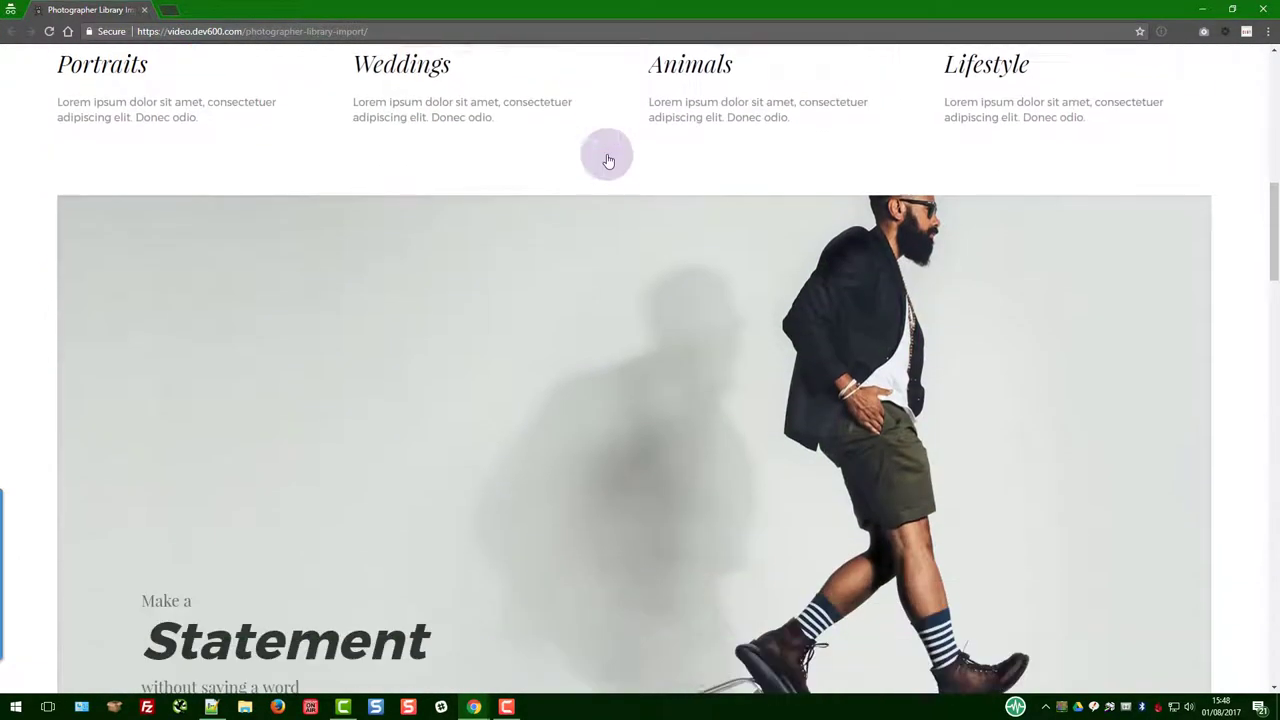
{"action": "scroll", "scroll_direction": "down", "scroll_amount": 3}
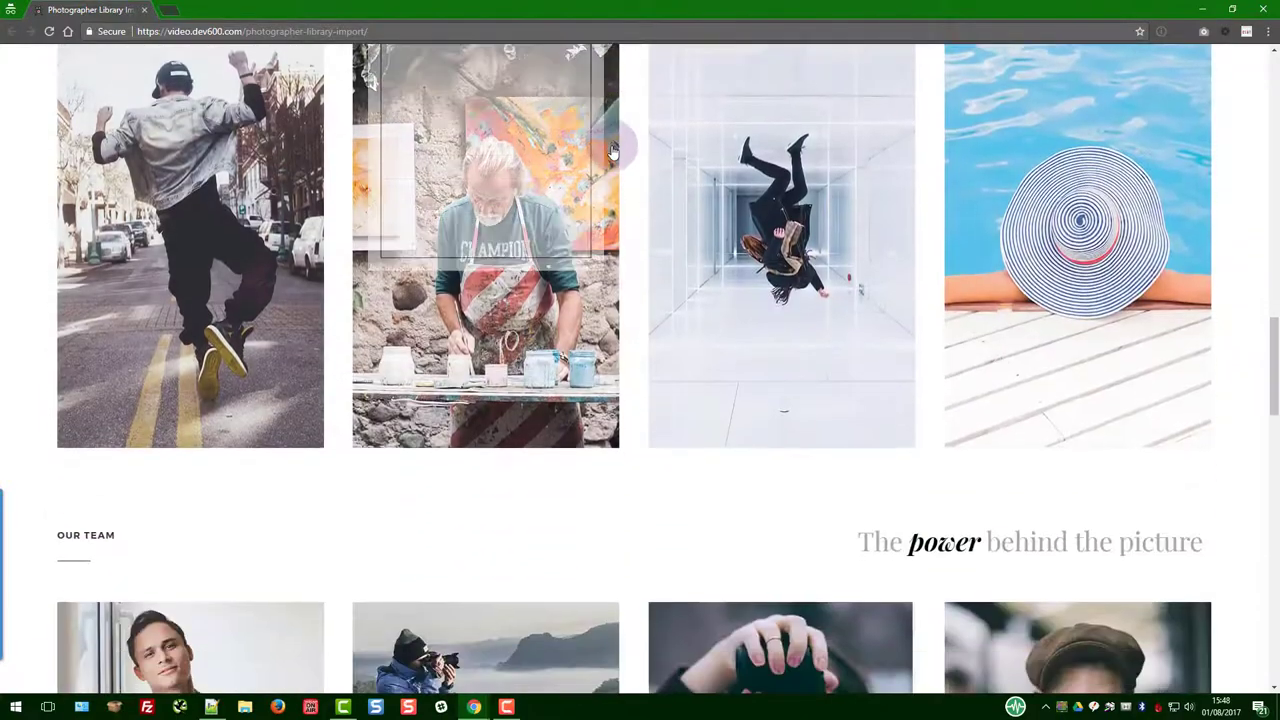
{"action": "scroll", "scroll_direction": "down", "scroll_amount": 3}
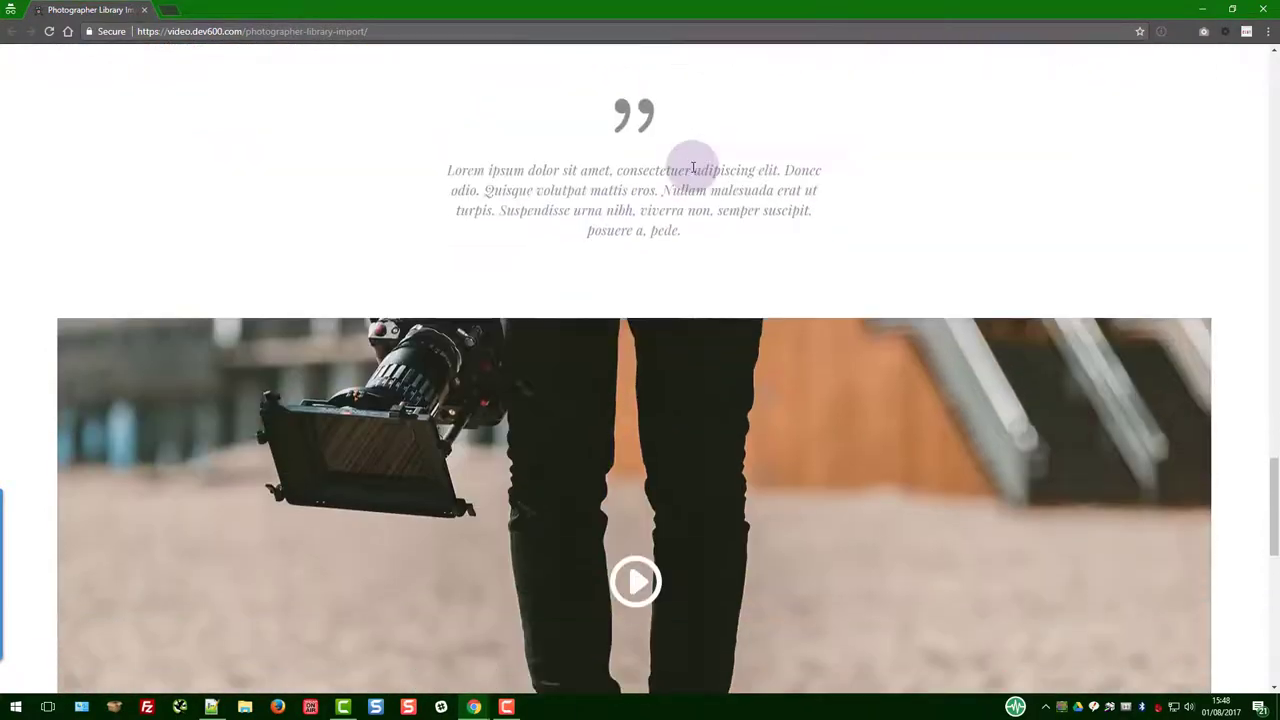
{"action": "scroll", "scroll_direction": "down", "scroll_amount": 3}
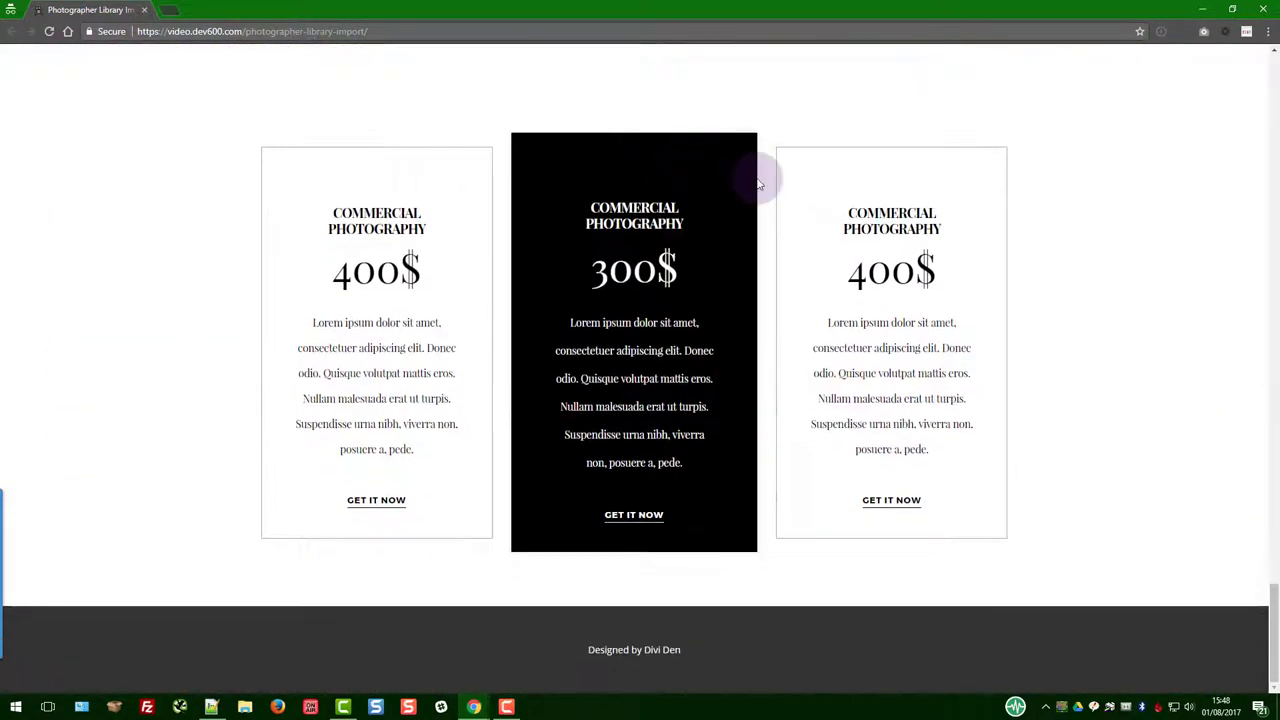
{"action": "scroll", "scroll_direction": "up", "scroll_amount": 3}
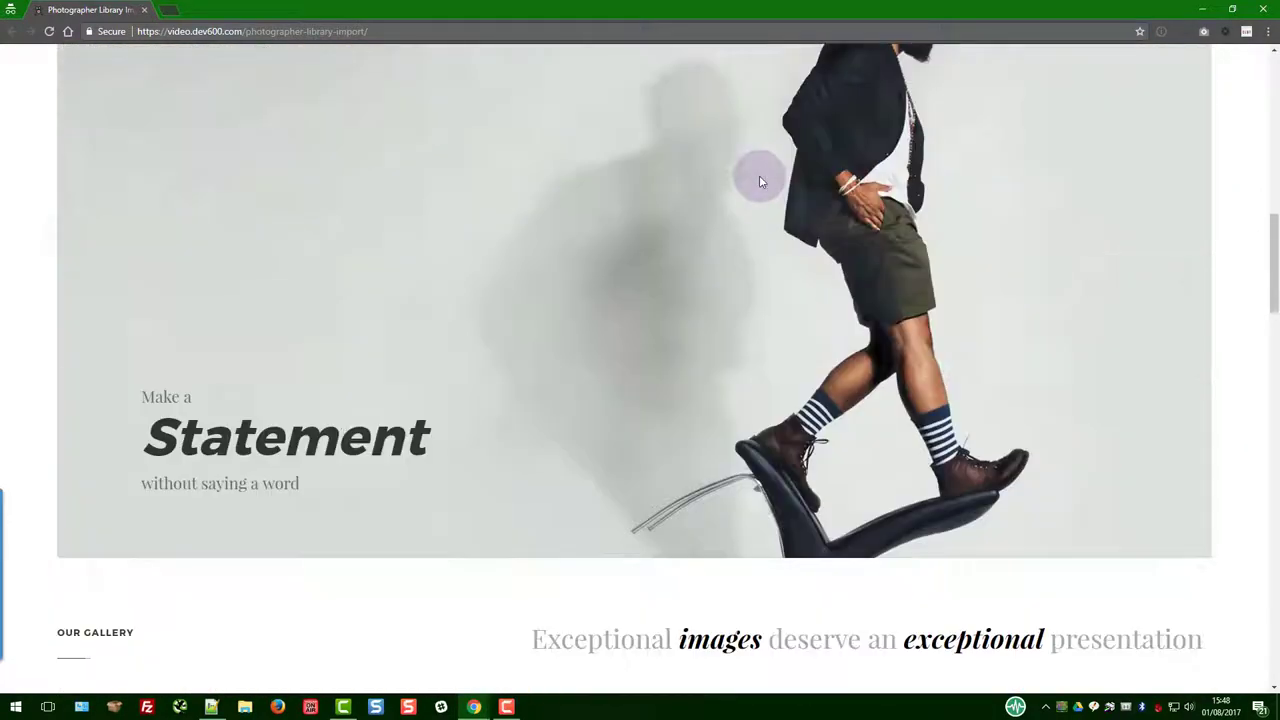